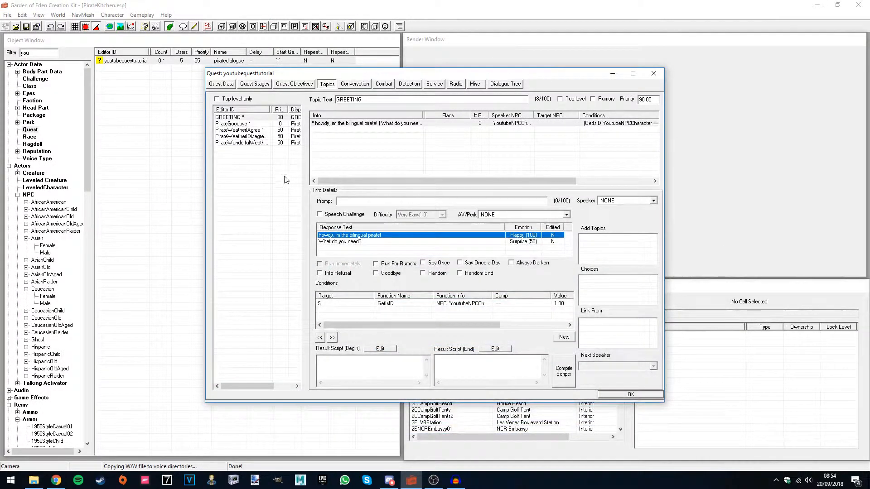
pyautogui.moveTo(281, 199)
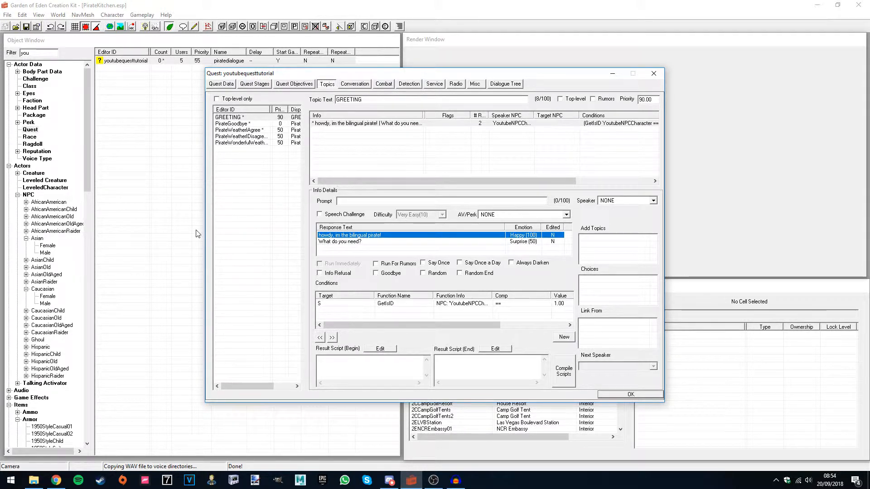
pyautogui.moveTo(288, 263)
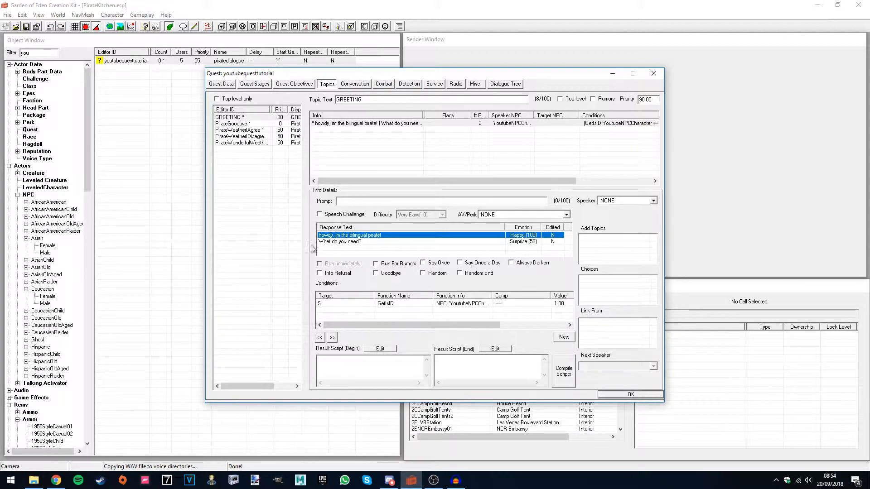
pyautogui.moveTo(281, 231)
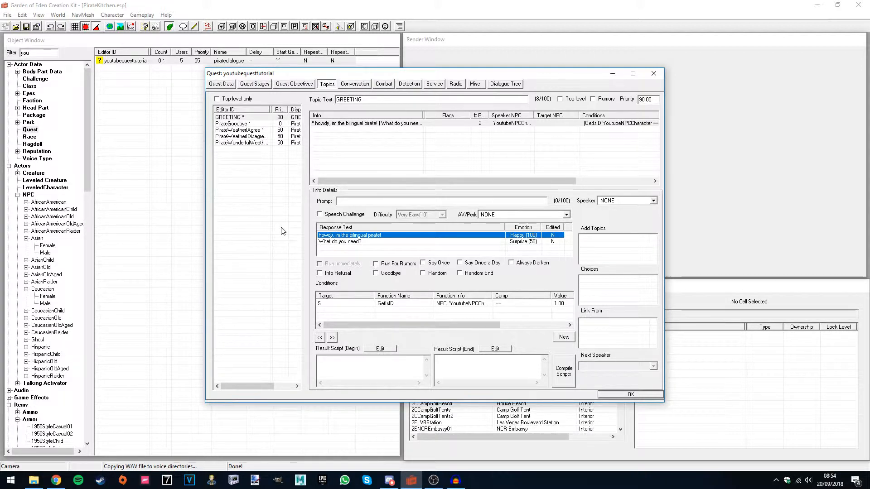
pyautogui.moveTo(246, 252)
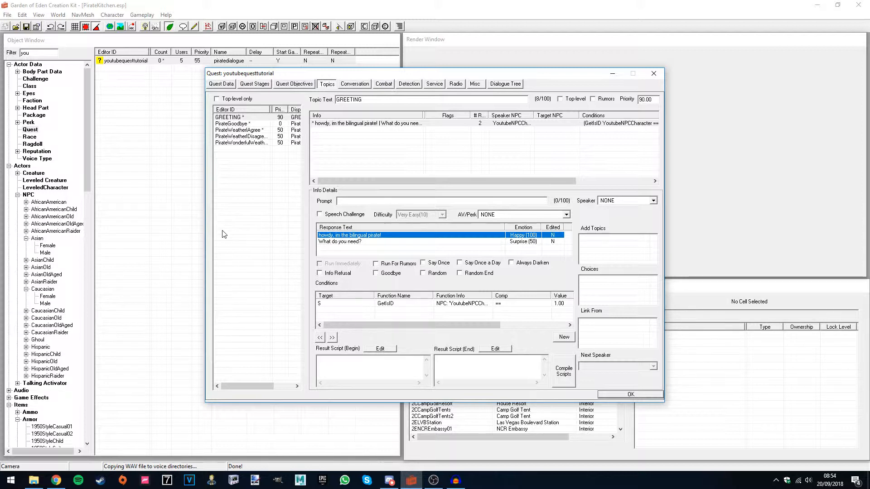
pyautogui.moveTo(269, 237)
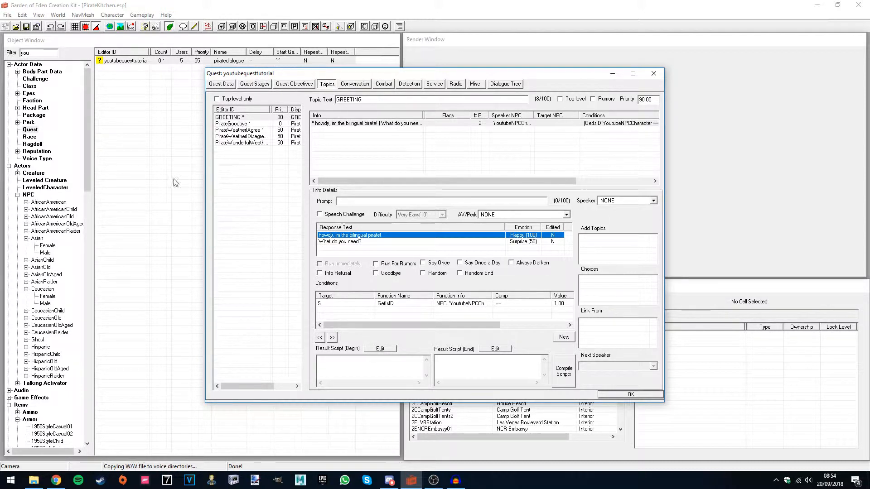
pyautogui.moveTo(442, 203)
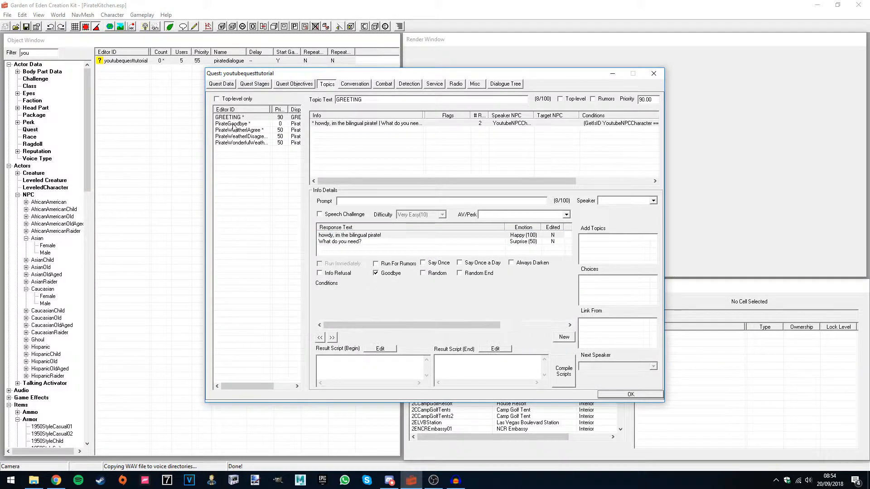
# Open the PirateGoodbye topic's 'See ya matey!' response in the Edit Response window
pyautogui.click(231, 123)
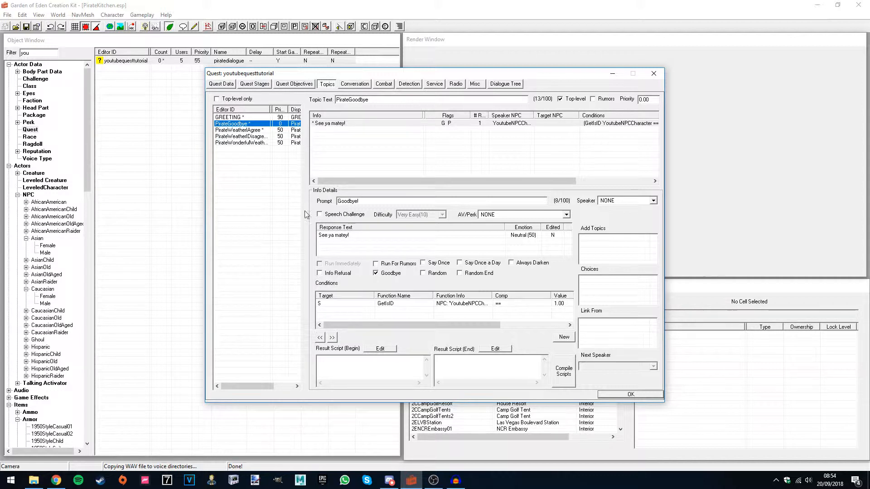
pyautogui.moveTo(364, 178)
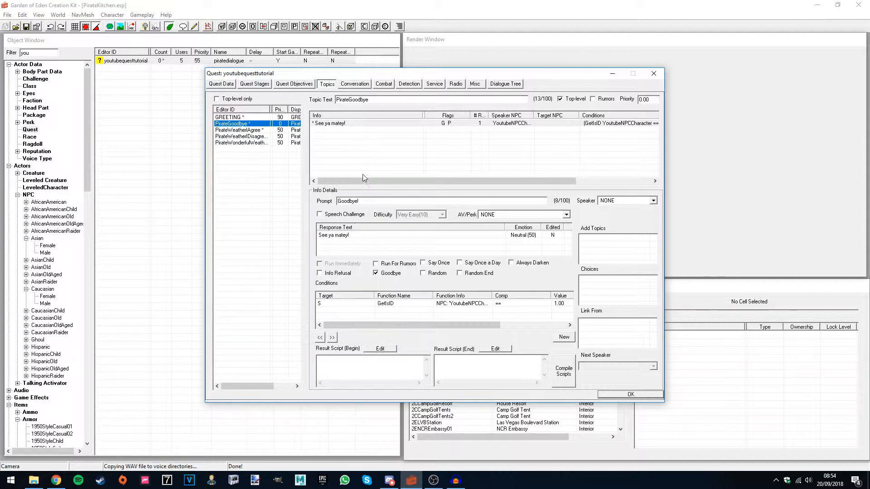
pyautogui.click(345, 234)
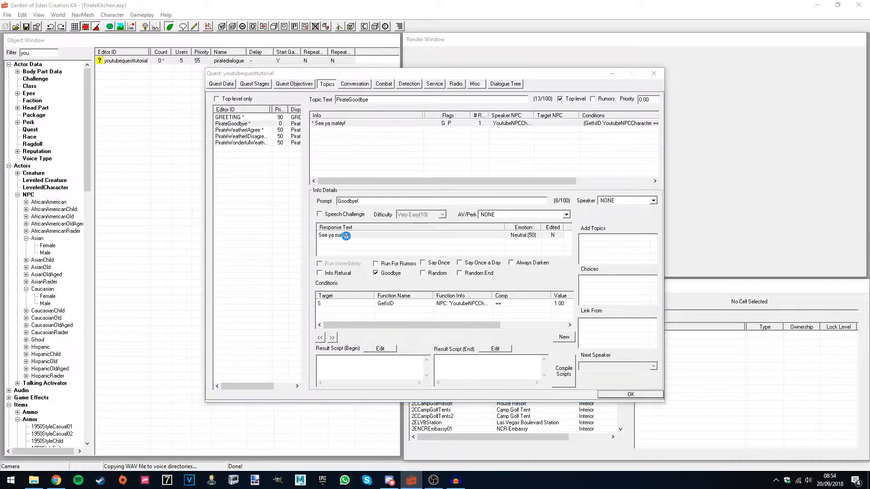
pyautogui.doubleClick(345, 234)
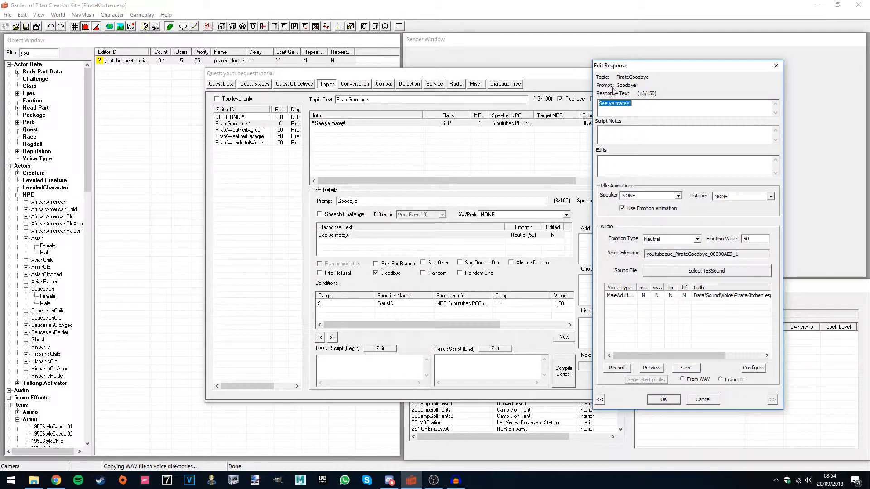
pyautogui.moveTo(619, 391)
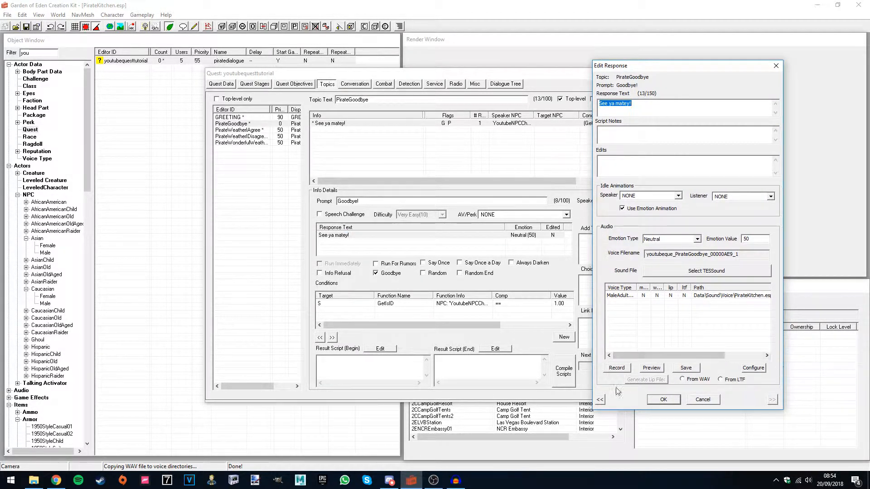
# Record the spoken 'See ya matey!' line and save the voice clip to the response
pyautogui.click(616, 367)
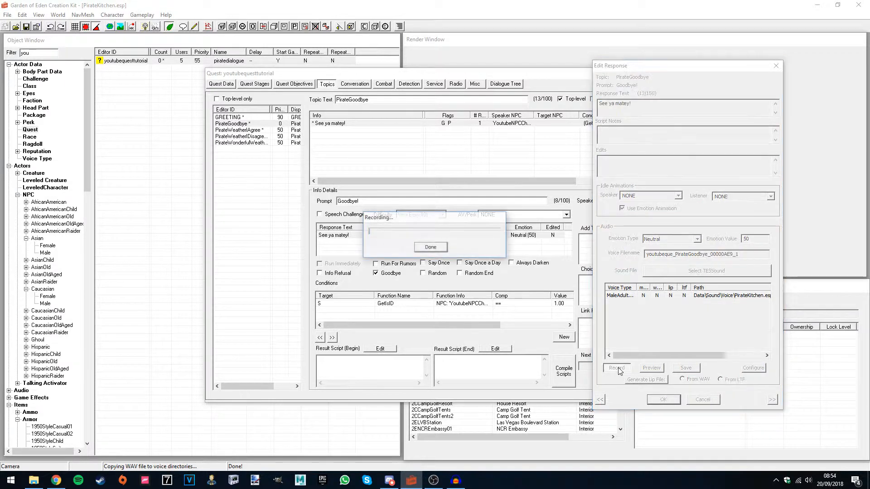
pyautogui.click(429, 247)
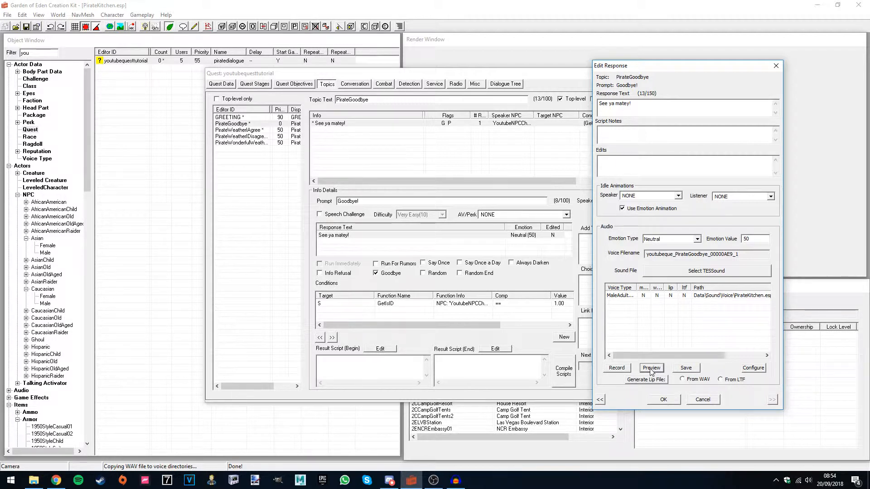
pyautogui.moveTo(640, 238)
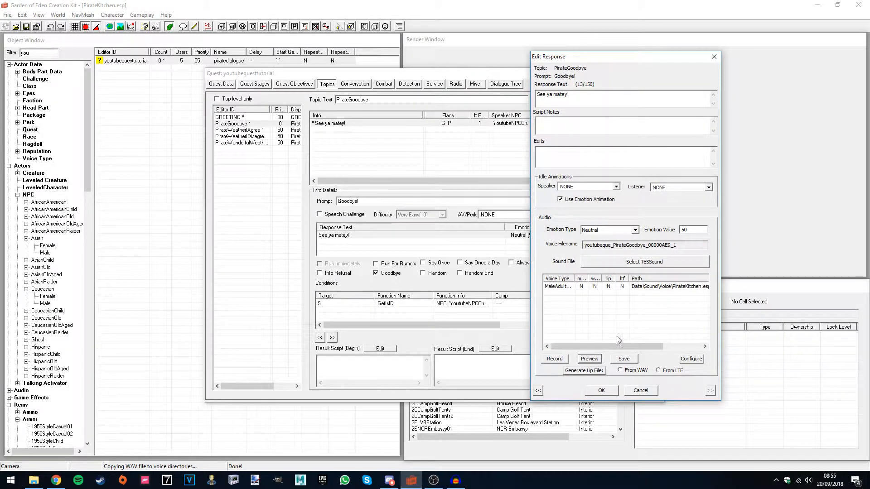
pyautogui.moveTo(609, 342)
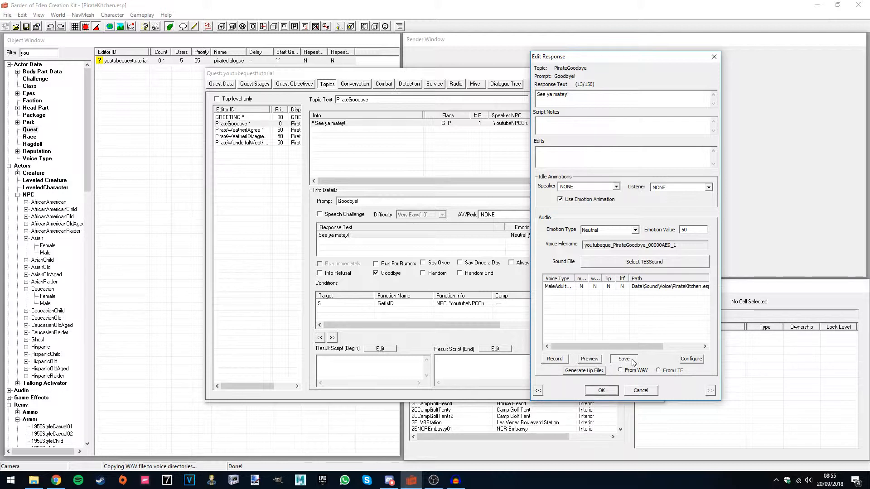
pyautogui.click(623, 359)
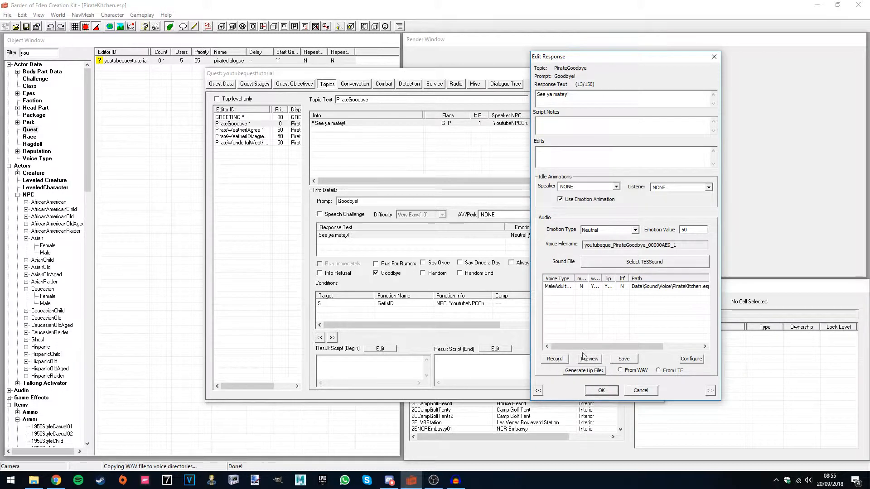
pyautogui.moveTo(609, 291)
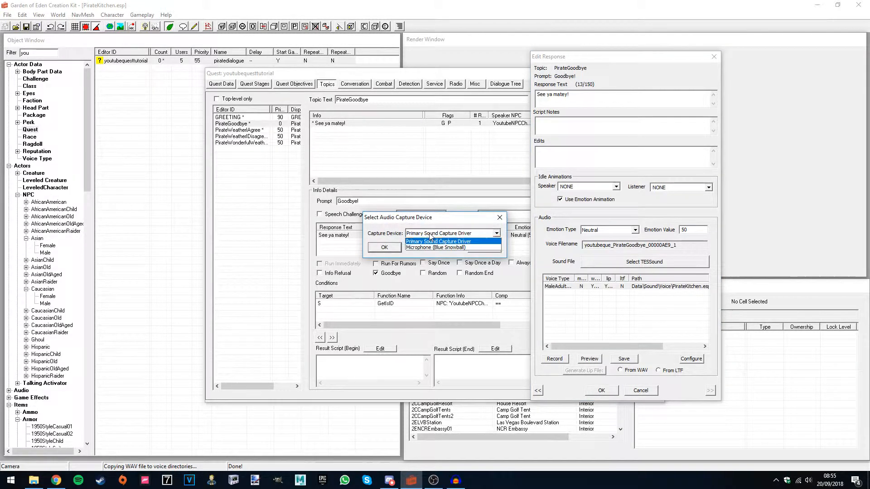
# Choose the Microphone (Blue Snowball) as the recording capture device
pyautogui.click(436, 247)
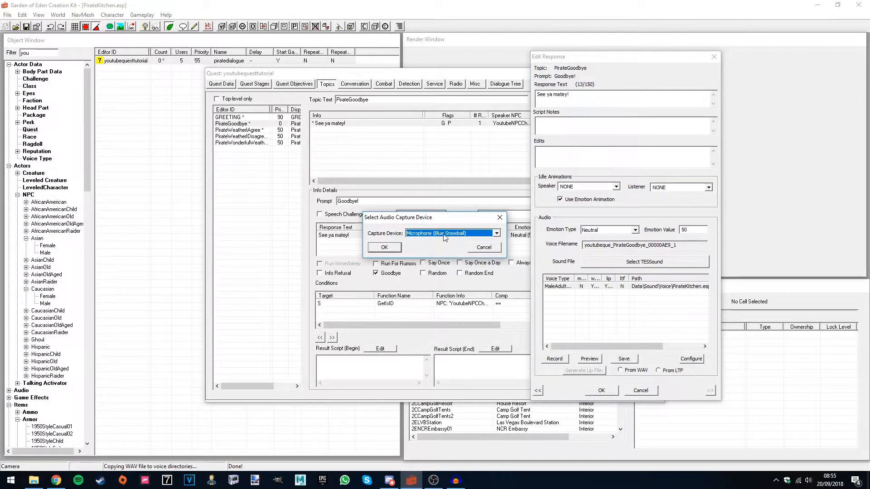
pyautogui.click(384, 247)
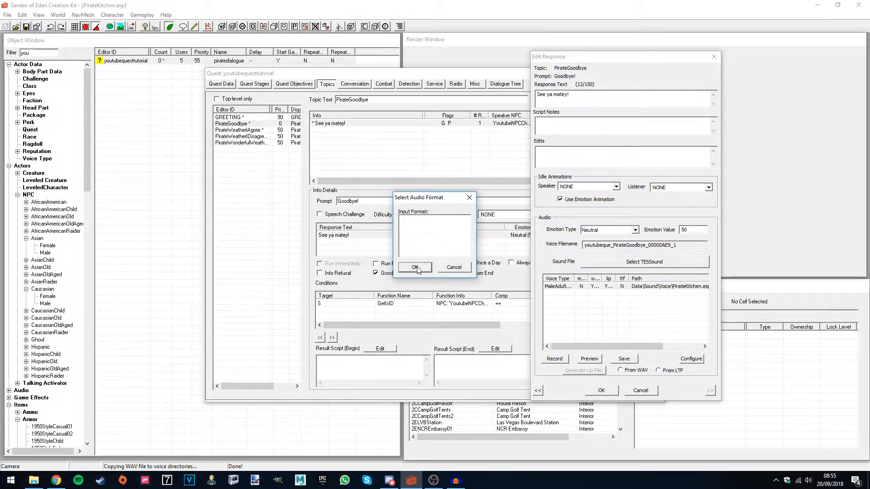
pyautogui.click(415, 267)
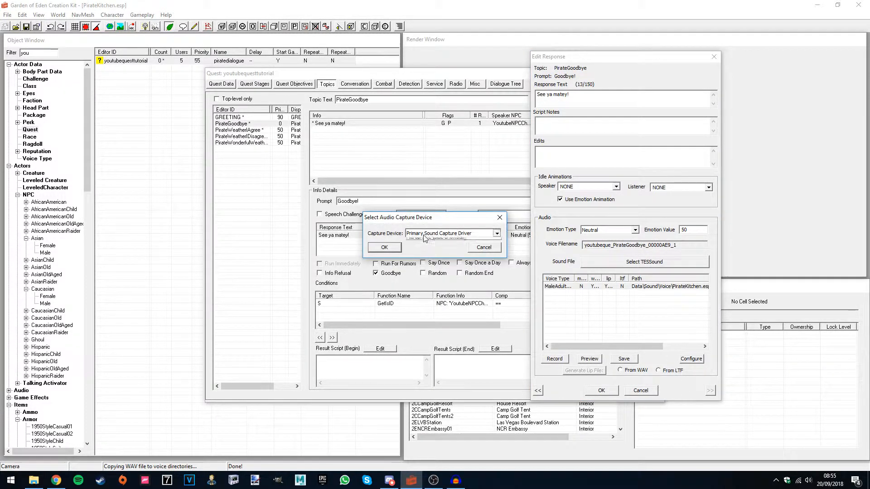
pyautogui.click(384, 247)
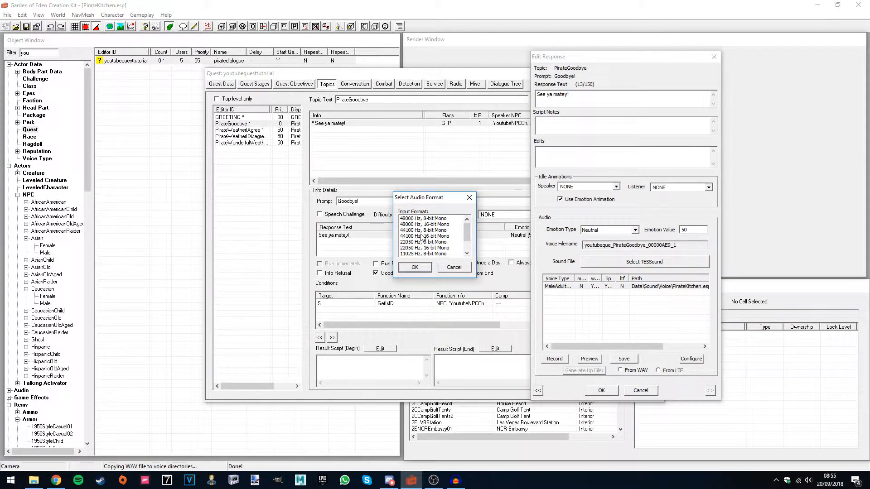
# Set the recording format to 44100 Hz, 16-bit Mono and accept the response edits
pyautogui.click(426, 236)
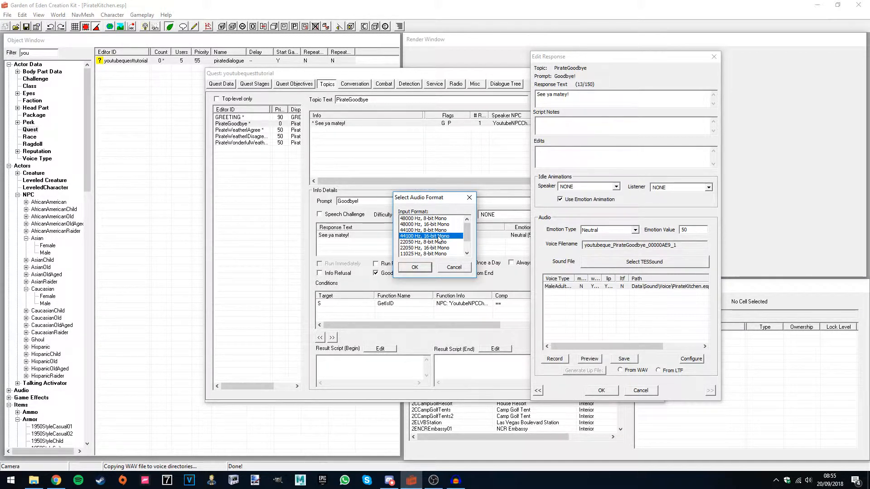
pyautogui.click(414, 267)
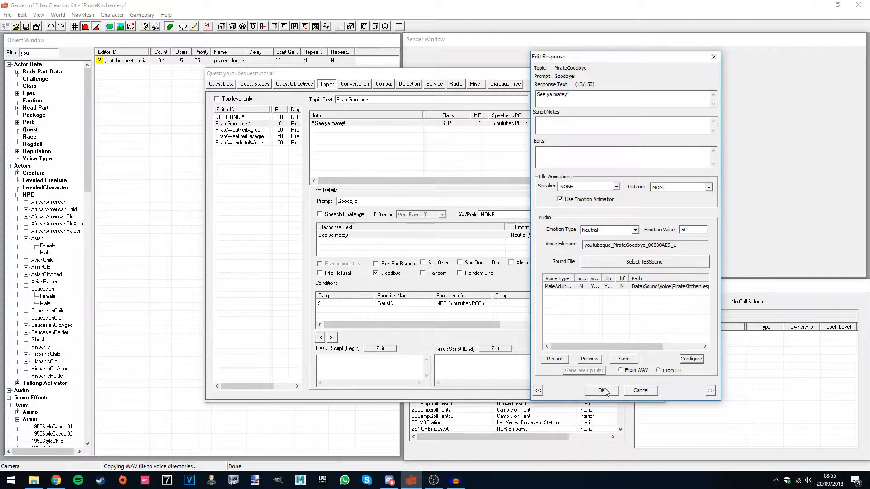
pyautogui.click(602, 391)
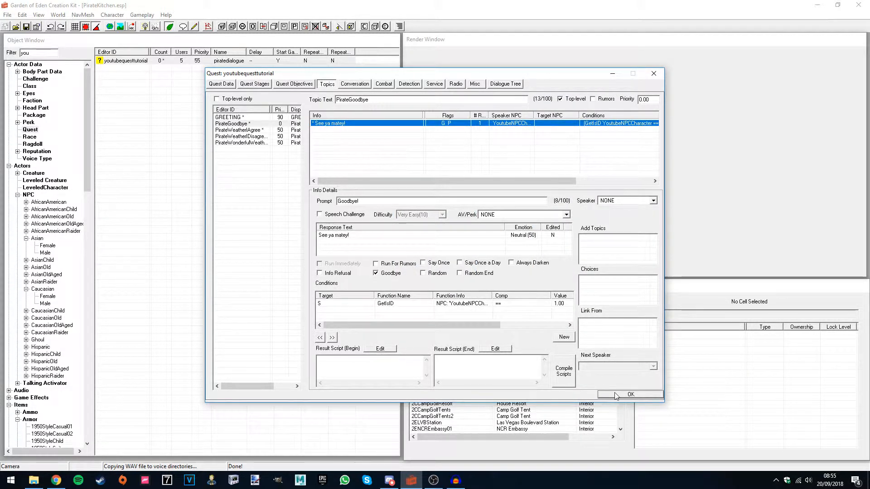
# Commit the quest changes and reopen youtubequesttutorial on its dialogue topics
pyautogui.click(631, 394)
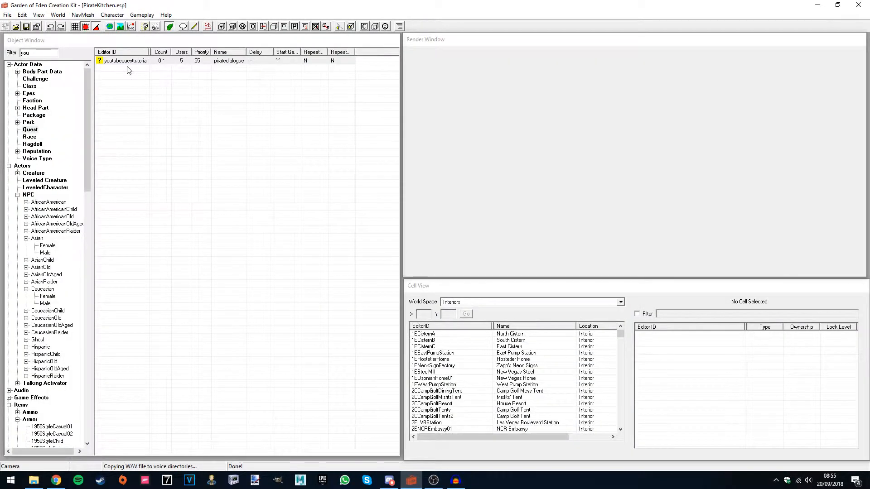
pyautogui.doubleClick(125, 61)
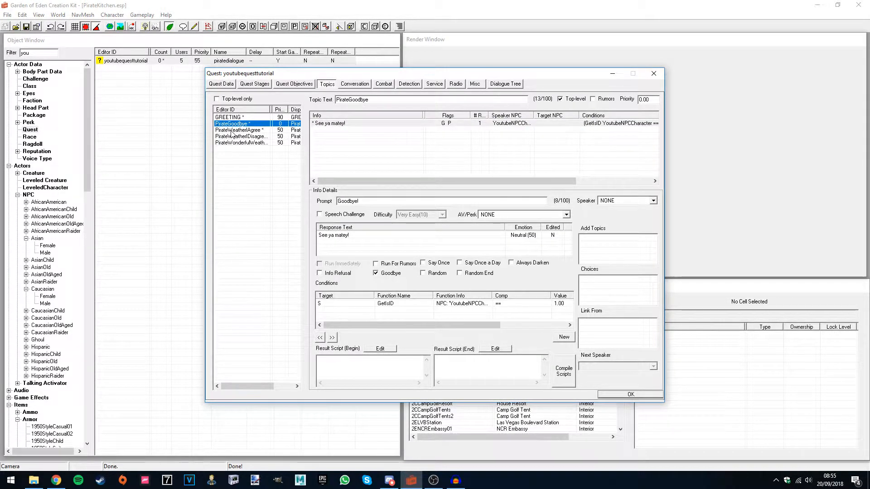
pyautogui.click(239, 129)
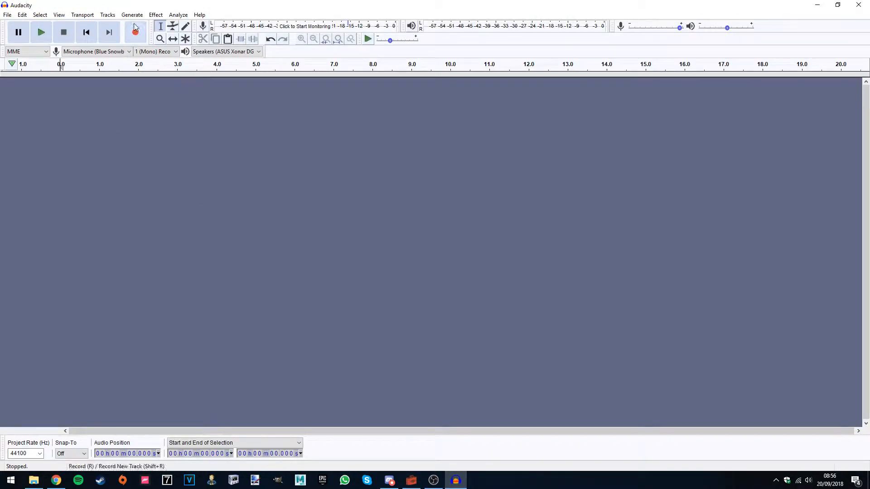
pyautogui.moveTo(135, 32)
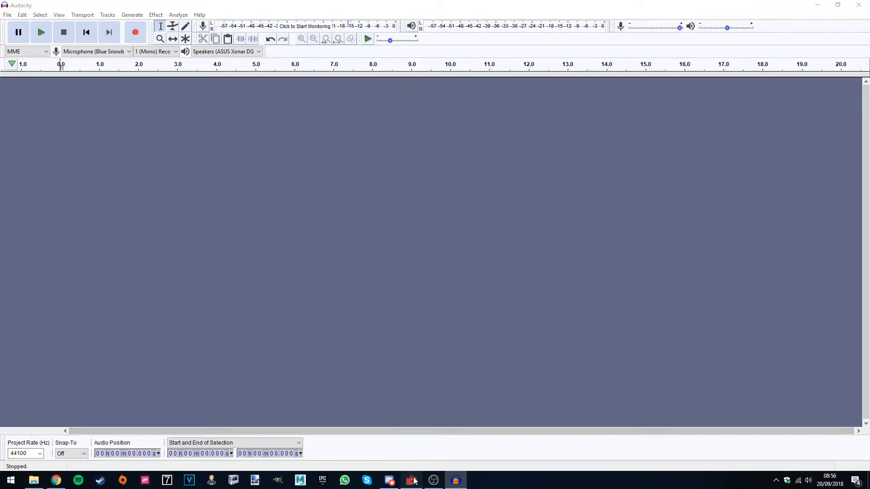
# Record a roughly one-second spoken line in Audacity and start exporting it
pyautogui.click(135, 32)
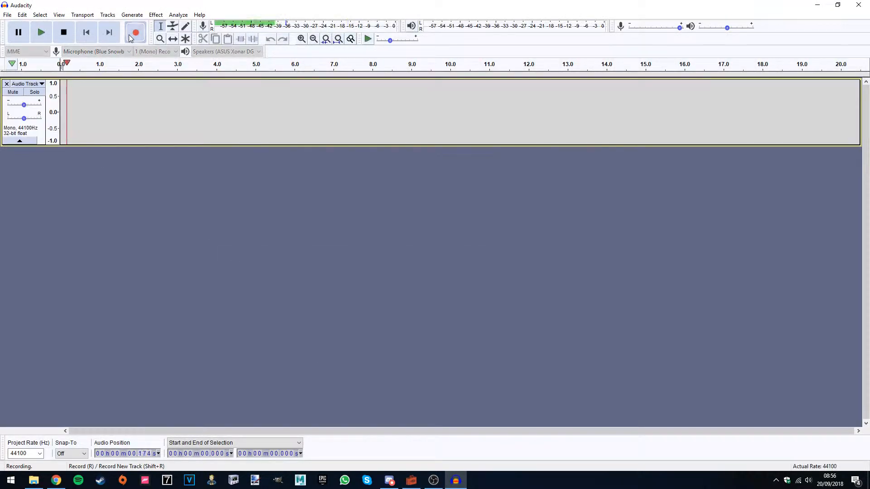
pyautogui.click(64, 32)
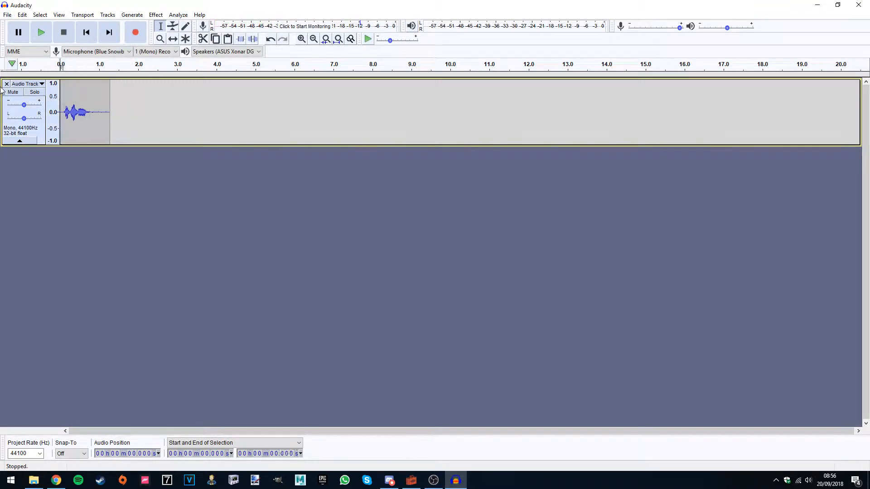
pyautogui.click(7, 15)
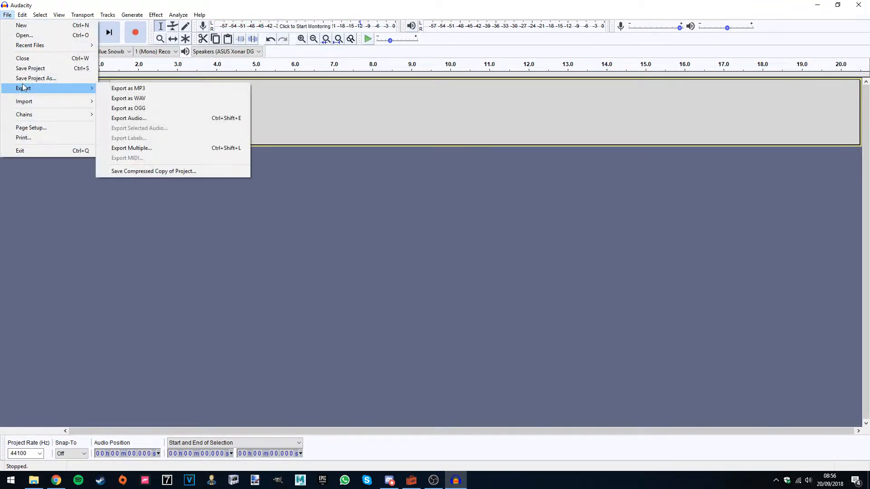
# Export the recording as the WAV file Line1 on the desktop with empty metadata tags
pyautogui.click(128, 118)
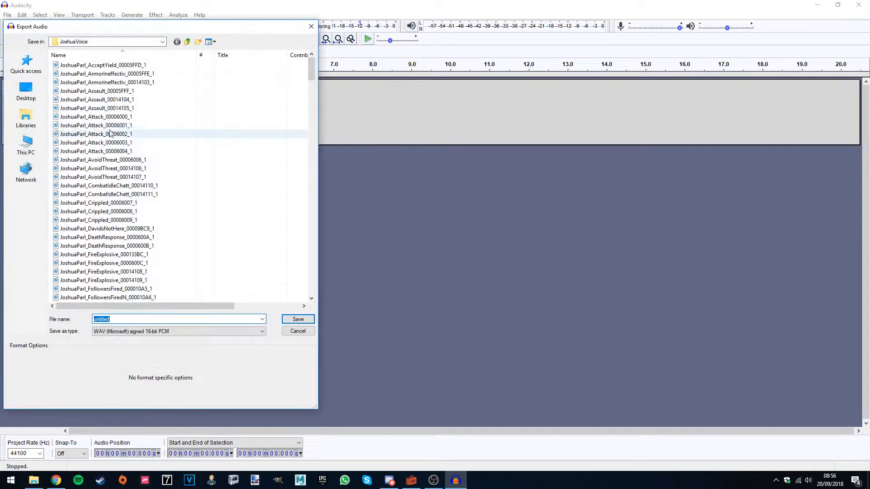
pyautogui.click(162, 41)
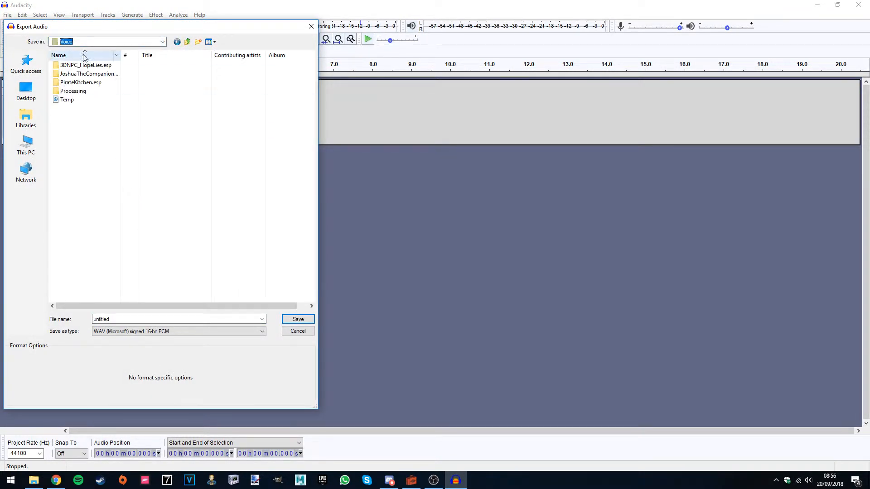
pyautogui.click(25, 91)
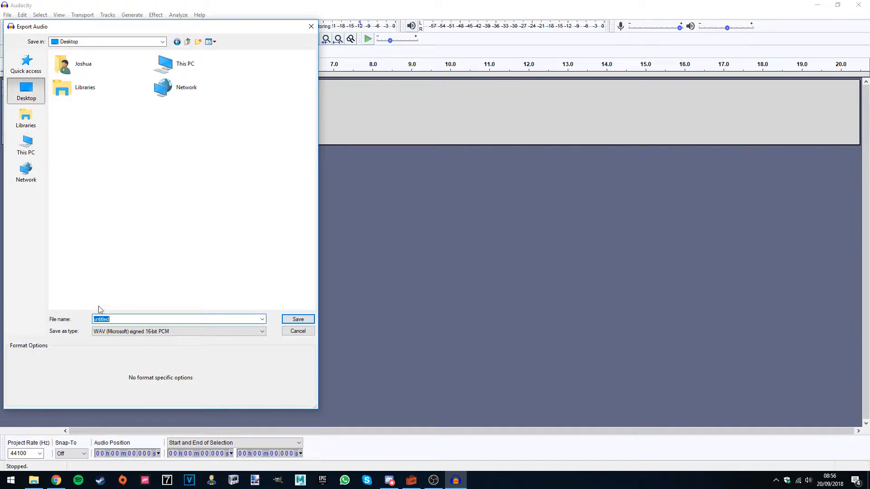
pyautogui.moveTo(189, 268)
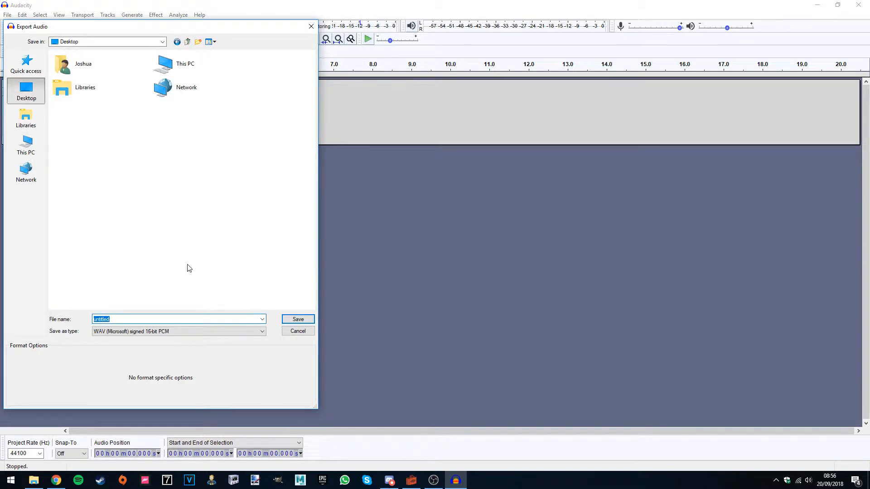
pyautogui.click(298, 319)
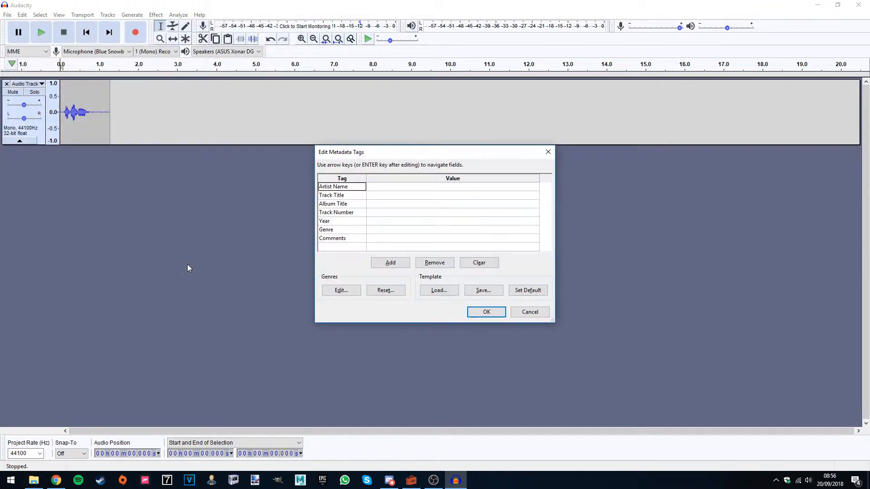
pyautogui.click(486, 312)
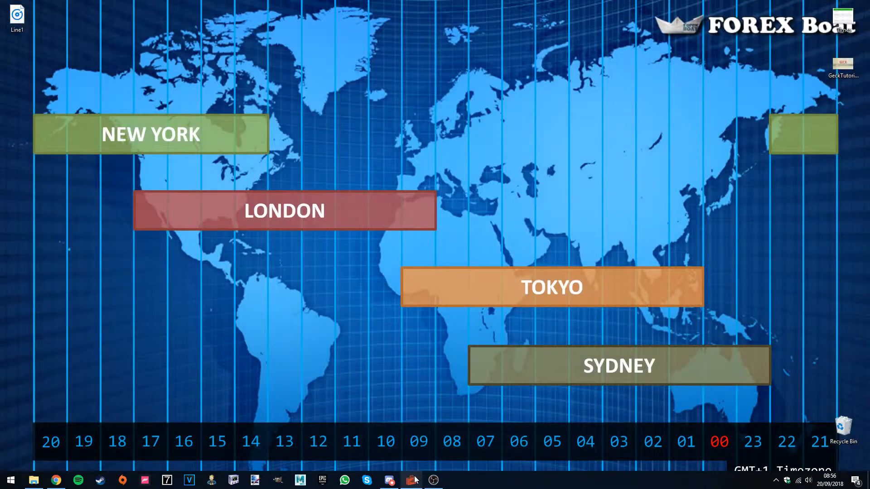
# Open the 'glad you agree' response in GECK and select its whole voice filename
pyautogui.click(412, 480)
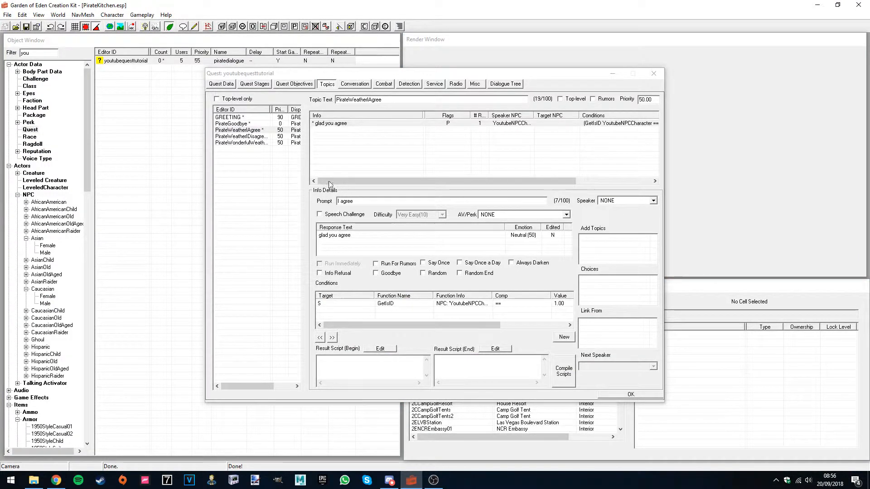
pyautogui.doubleClick(334, 235)
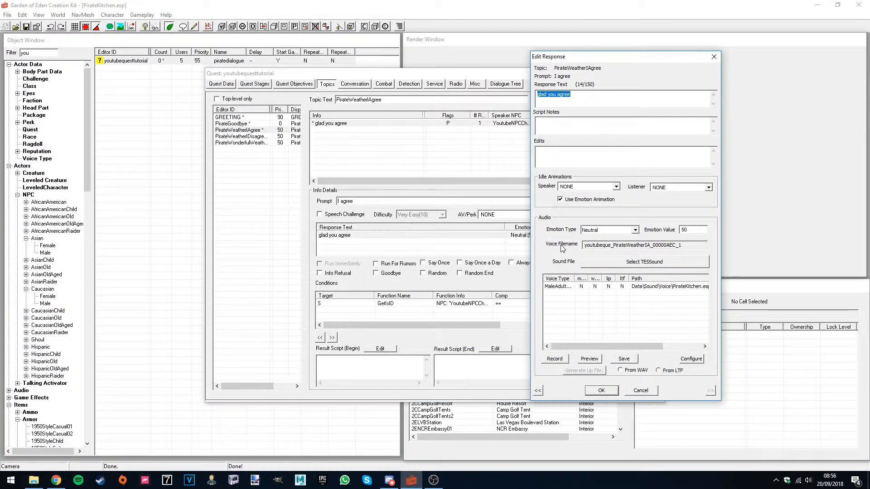
pyautogui.tripleClick(633, 244)
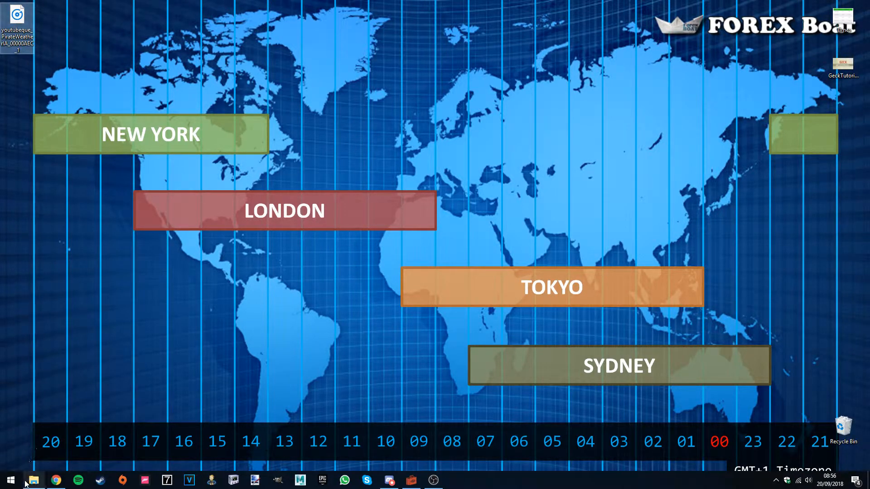
# Browse to Data\Sound\Voice\PirateKitchen.esp\MaleAdult01Default, listing GREETING and PirateGoodbye WAV and LIP files
pyautogui.click(33, 480)
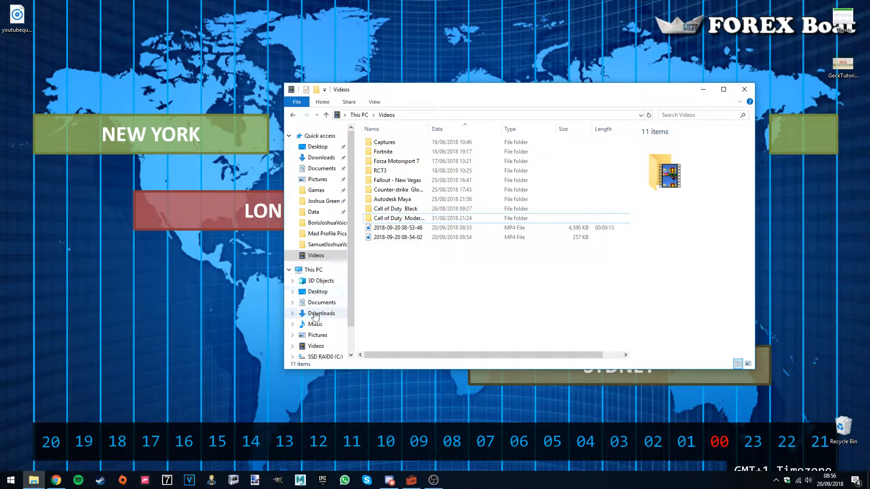
pyautogui.click(313, 212)
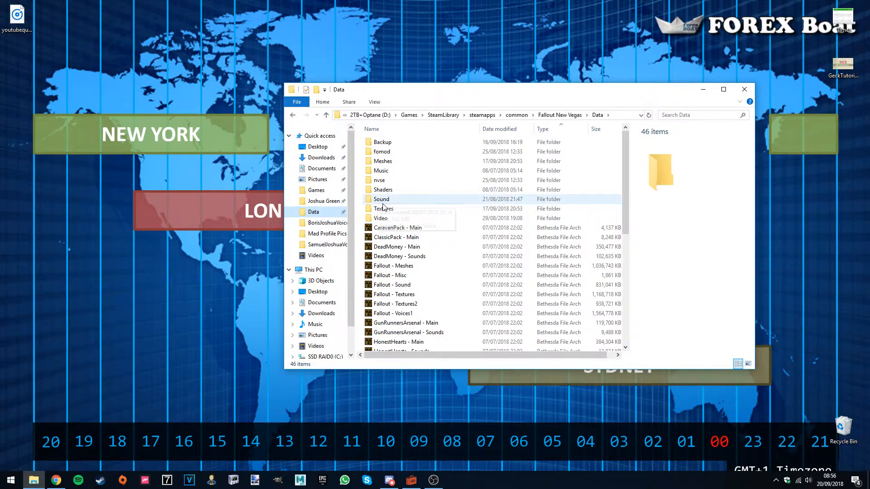
pyautogui.doubleClick(382, 198)
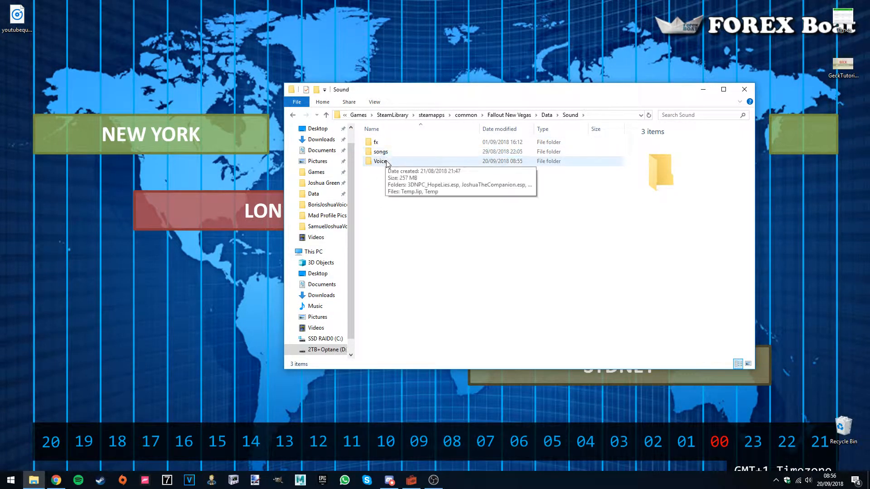
pyautogui.doubleClick(380, 161)
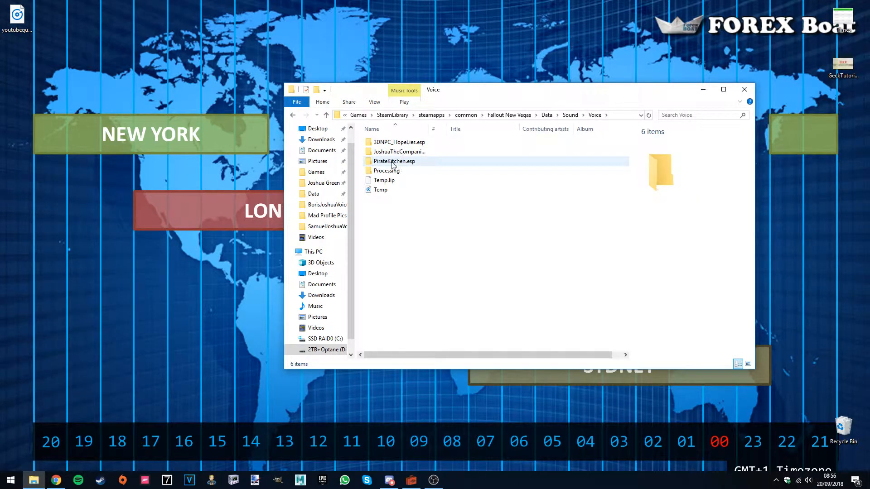
pyautogui.doubleClick(394, 161)
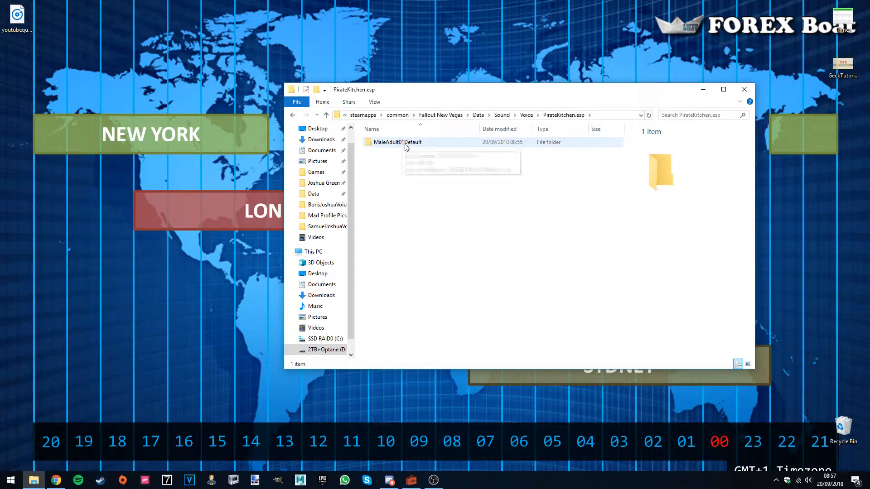
pyautogui.doubleClick(396, 143)
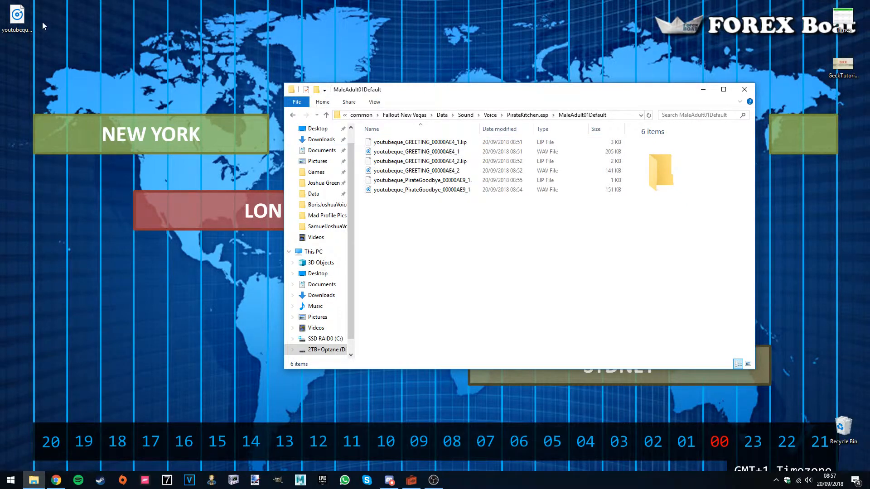
# Place the renamed WAV in the voice folder, create a PirateVoice folder, then delete it again
pyautogui.click(421, 198)
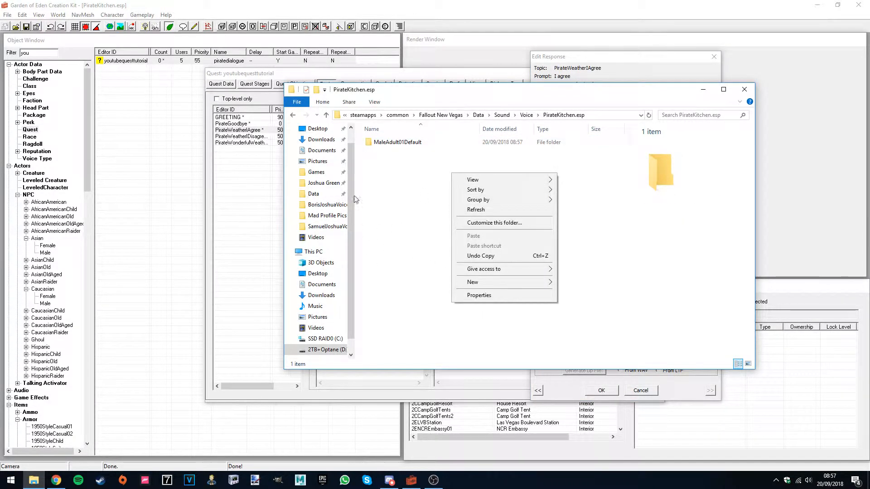
pyautogui.click(397, 142)
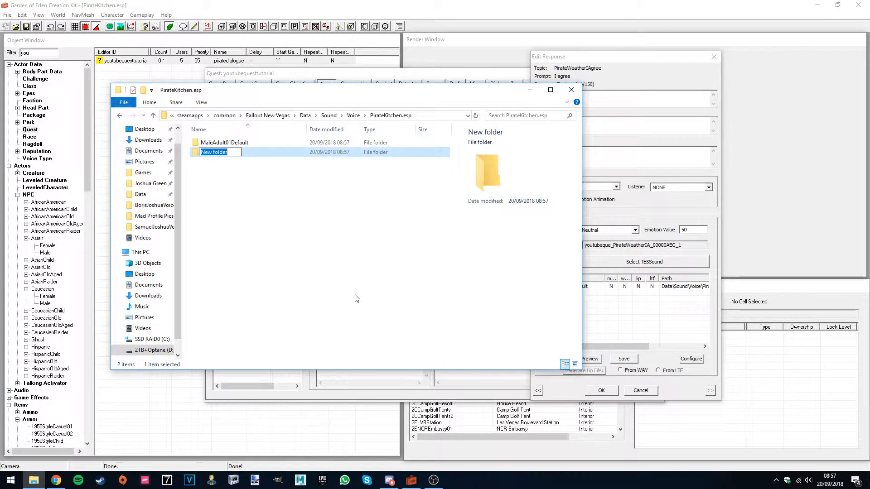
pyautogui.write('PirateVoice')
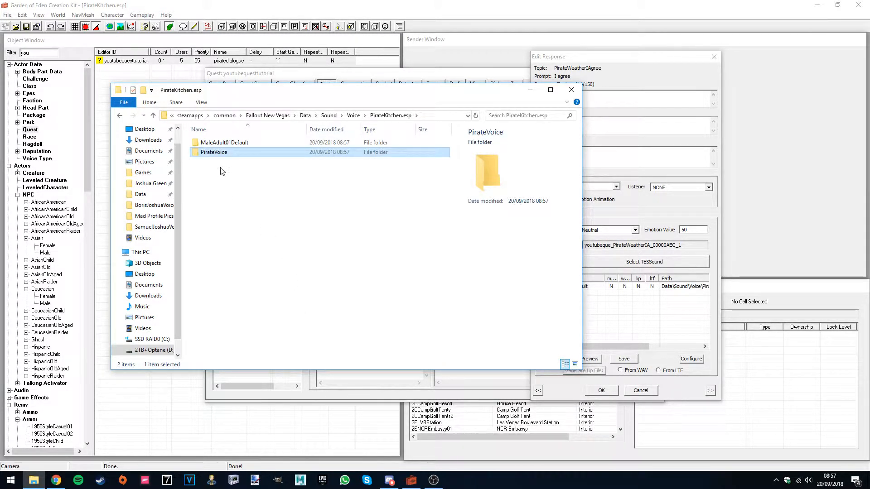
pyautogui.moveTo(214, 152)
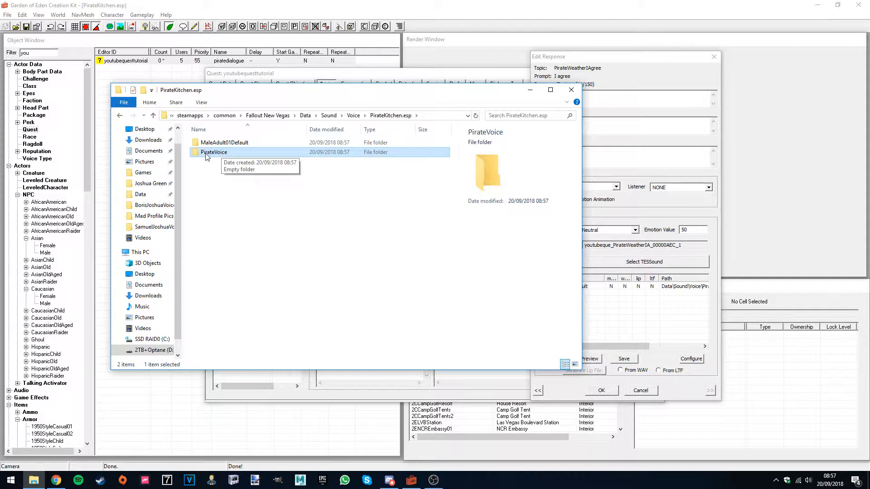
pyautogui.press('Delete')
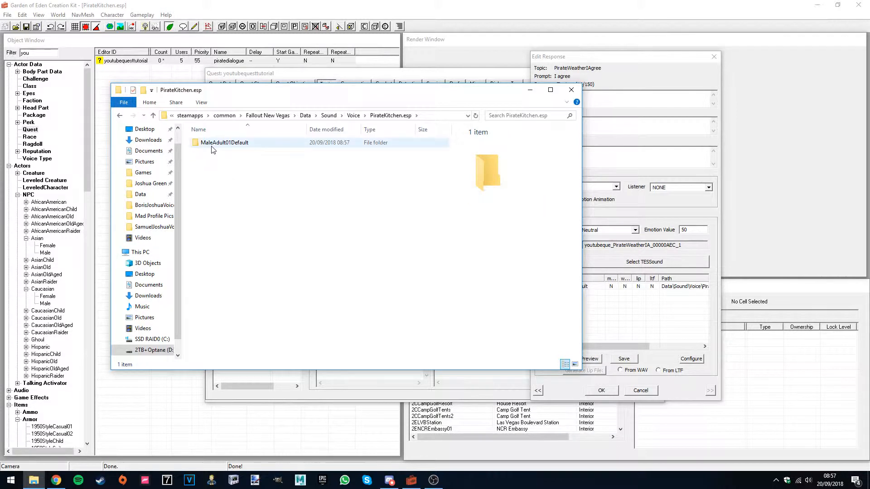
pyautogui.moveTo(225, 143)
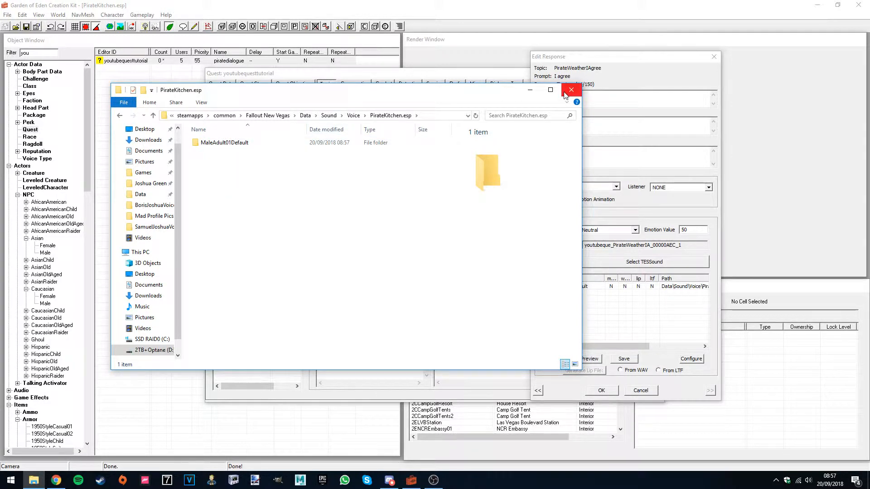
# Close Explorer and open the MaleAdult01Default voice type entry's folder from Edit Response
pyautogui.click(572, 90)
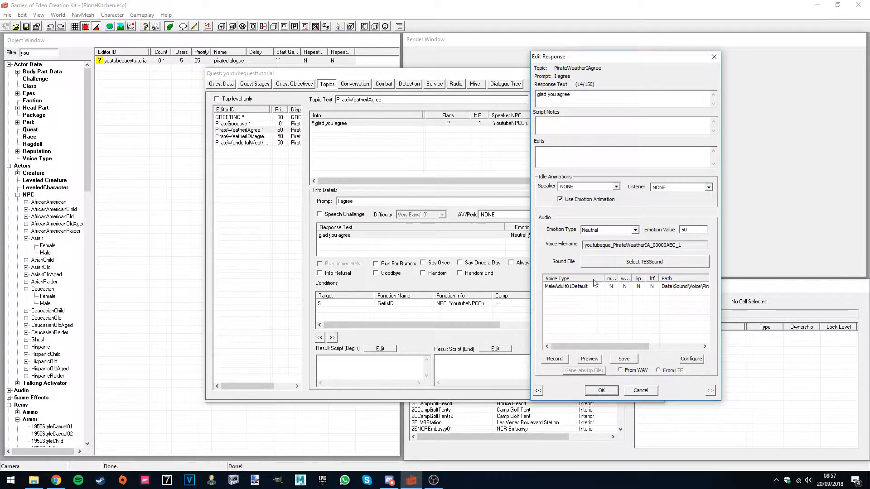
pyautogui.click(601, 389)
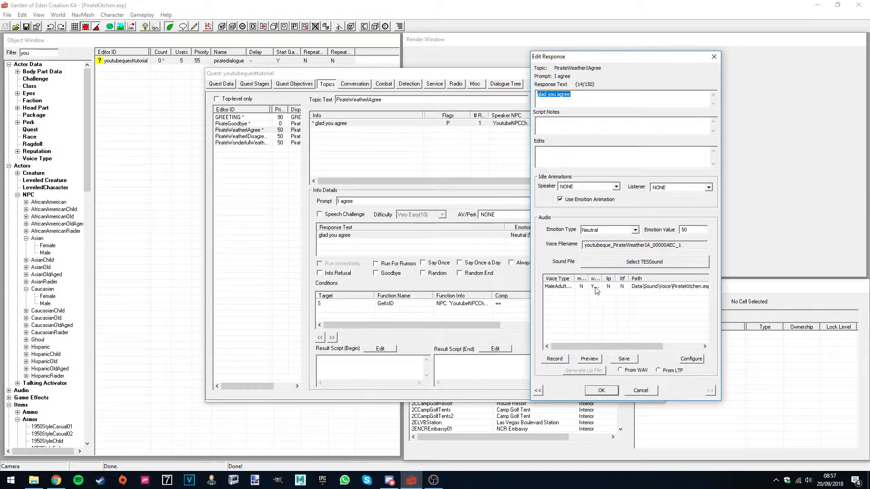
pyautogui.moveTo(596, 291)
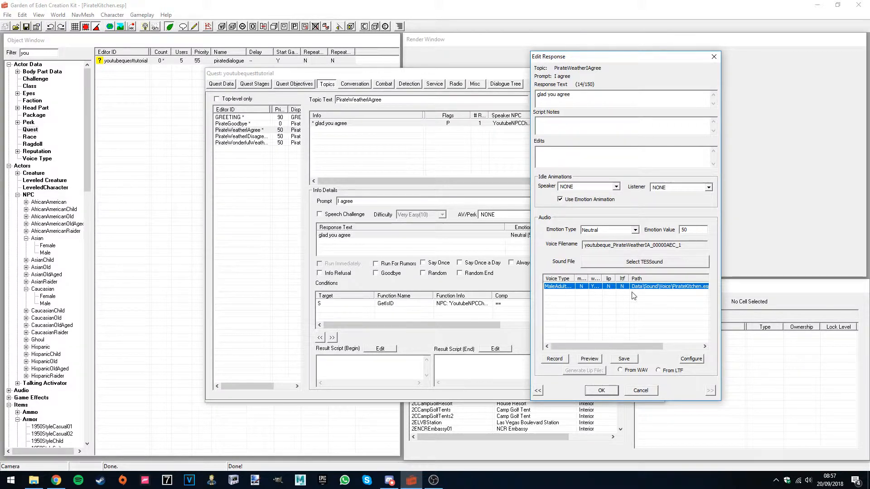
pyautogui.moveTo(616, 322)
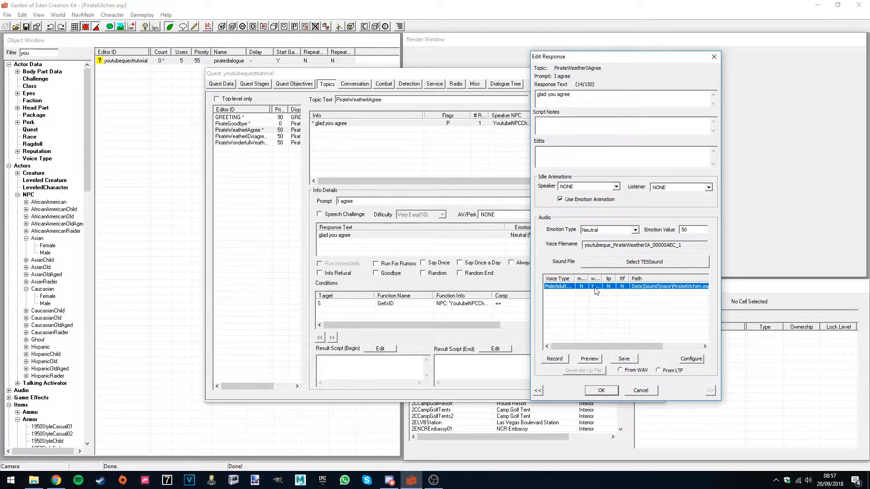
pyautogui.moveTo(591, 304)
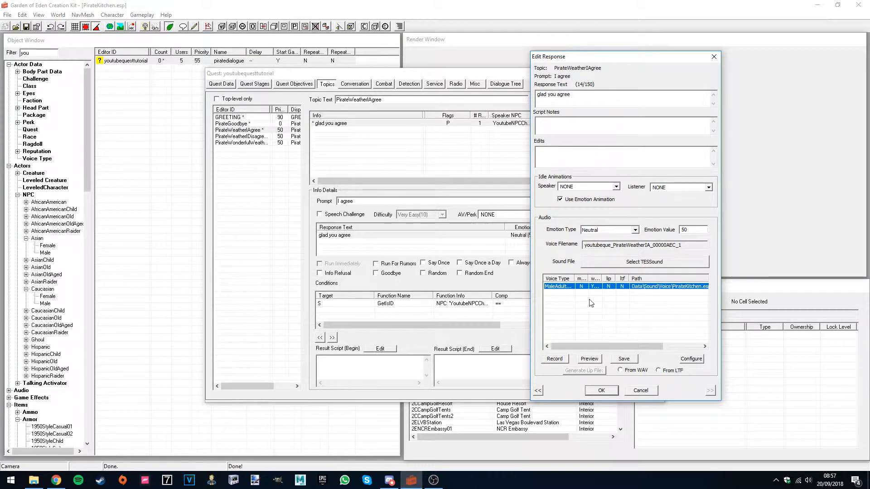
pyautogui.moveTo(599, 390)
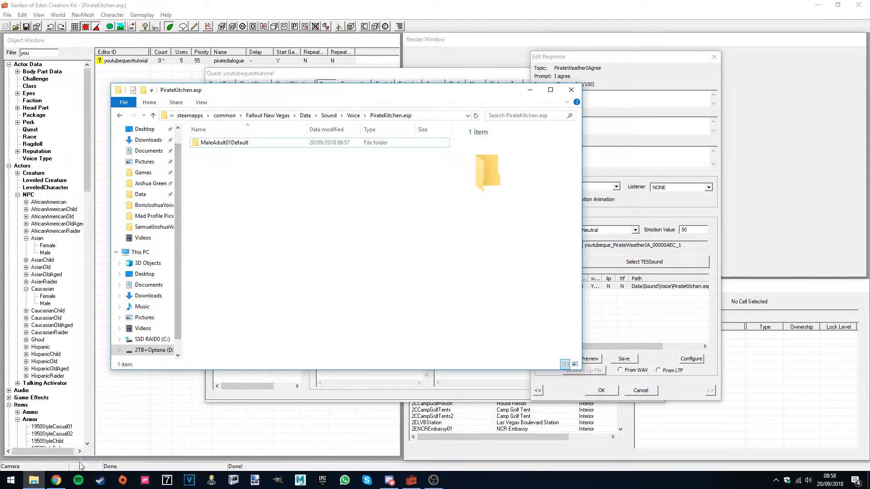
# Go up to the Fallout New Vegas Data folder, then view the Processing files in Google Drive
pyautogui.click(55, 481)
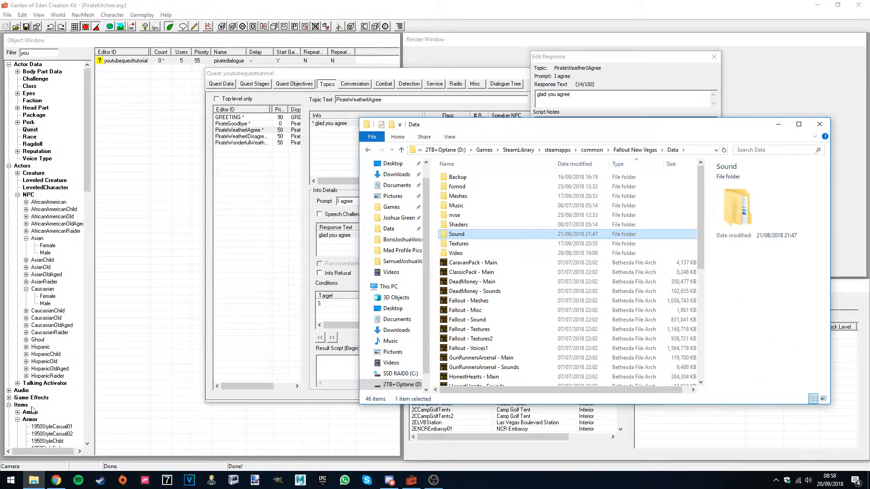
pyautogui.click(55, 480)
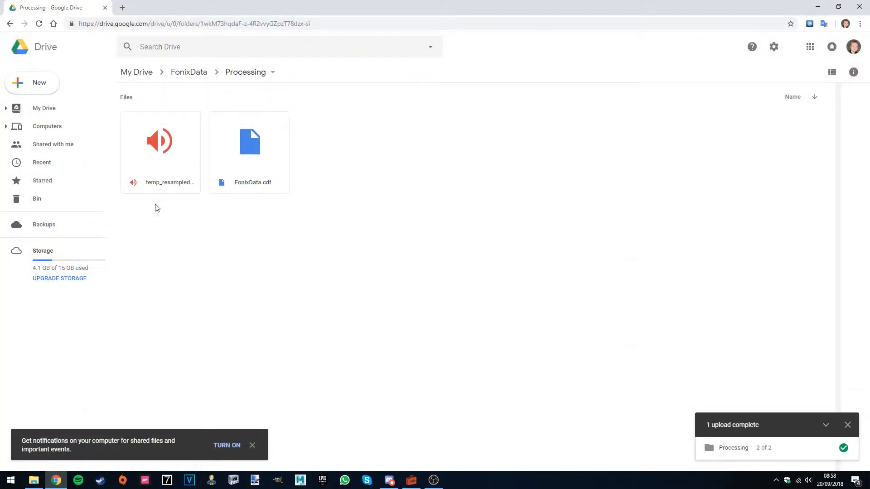
pyautogui.moveTo(216, 61)
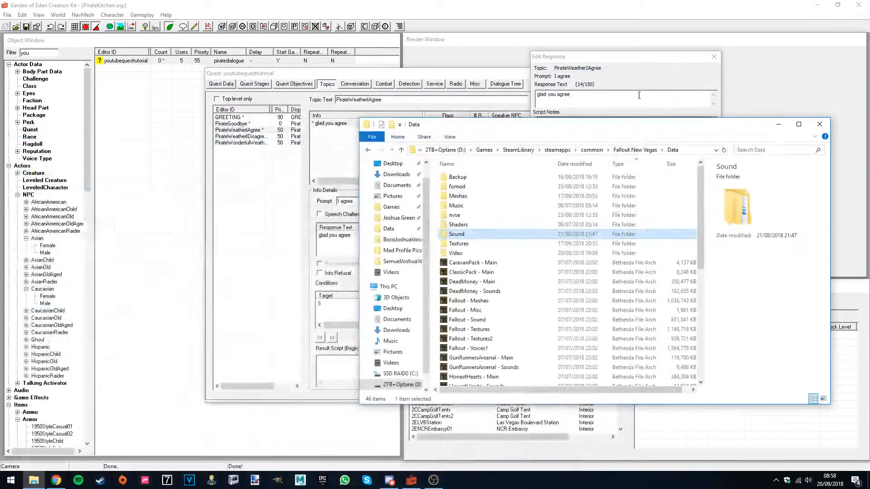
pyautogui.moveTo(457, 234)
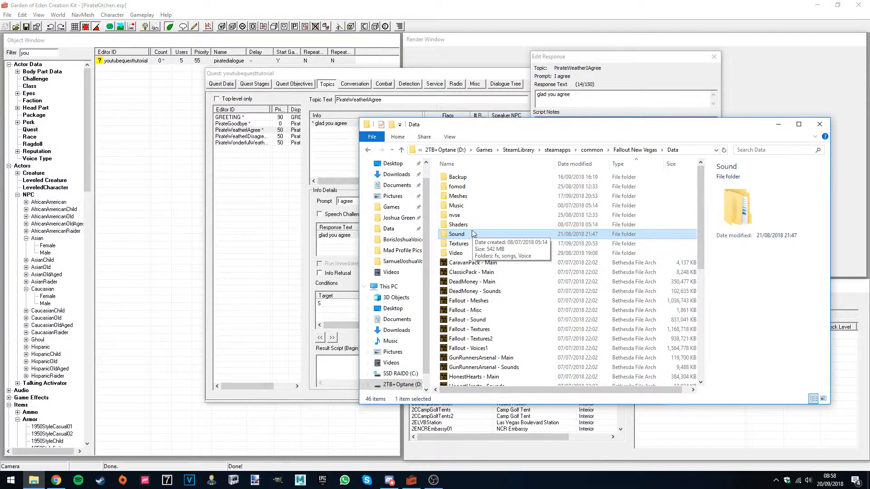
# Navigate into Sound\Voice\Processing, revealing FonixData.cdf and temp_resampled_audio
pyautogui.doubleClick(456, 234)
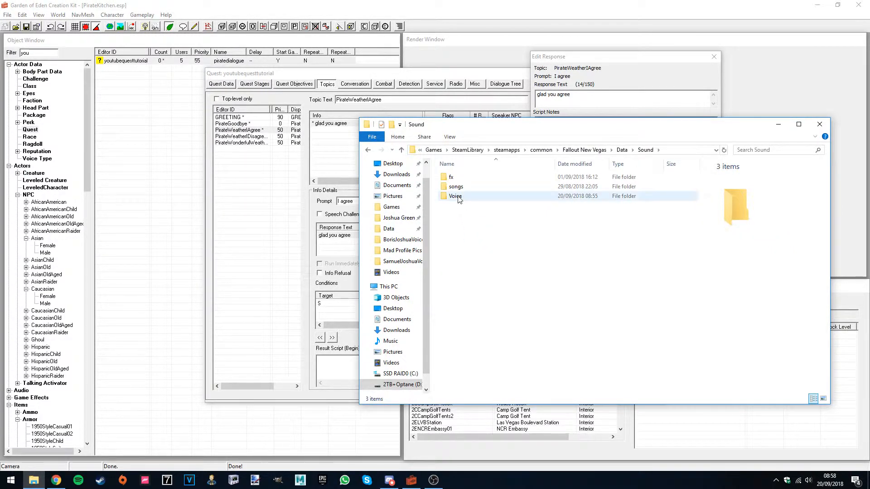
pyautogui.doubleClick(455, 195)
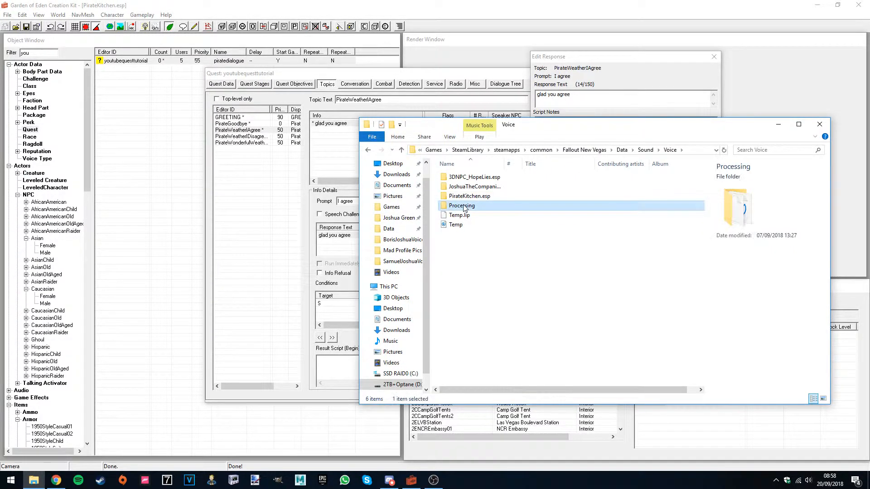
pyautogui.doubleClick(462, 205)
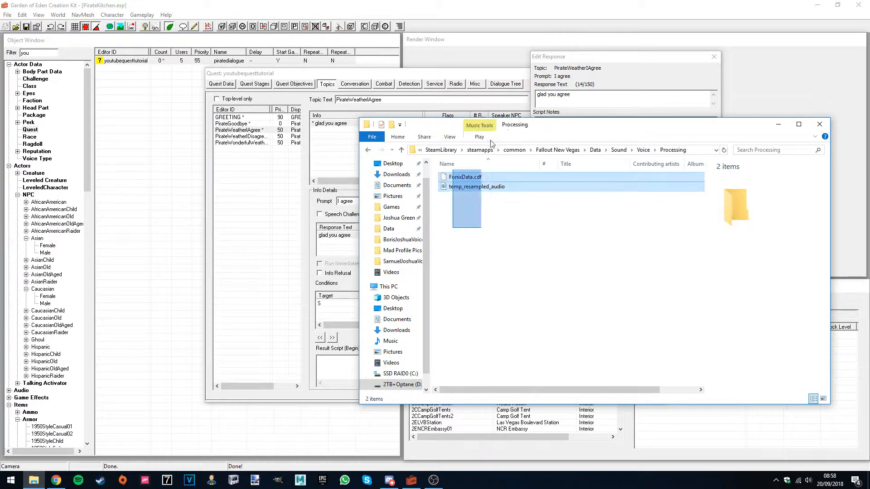
pyautogui.click(459, 223)
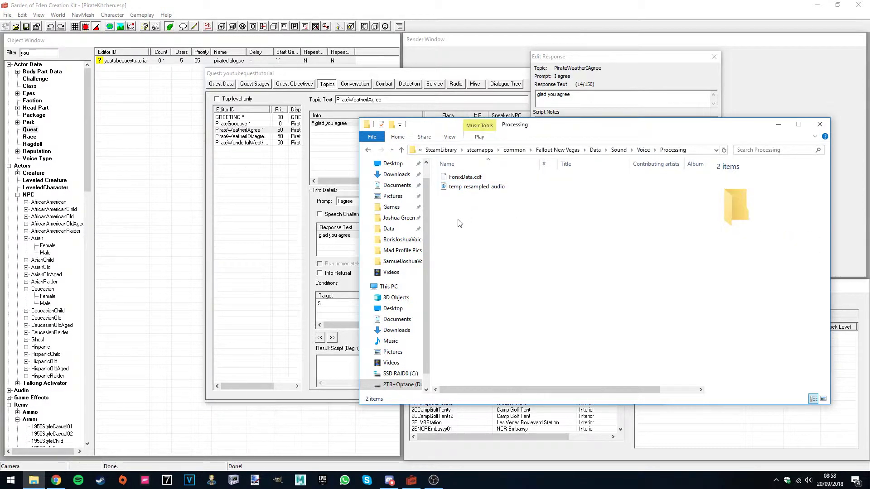
pyautogui.moveTo(819, 124)
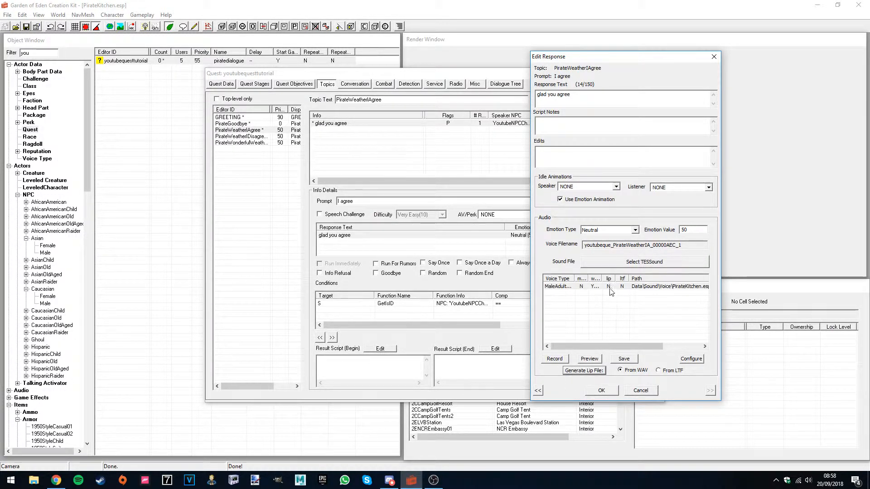
pyautogui.click(600, 389)
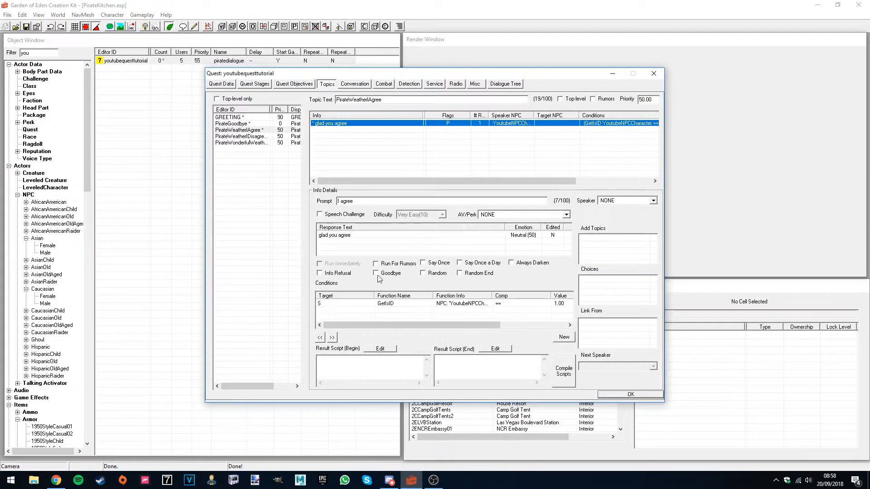
pyautogui.doubleClick(334, 235)
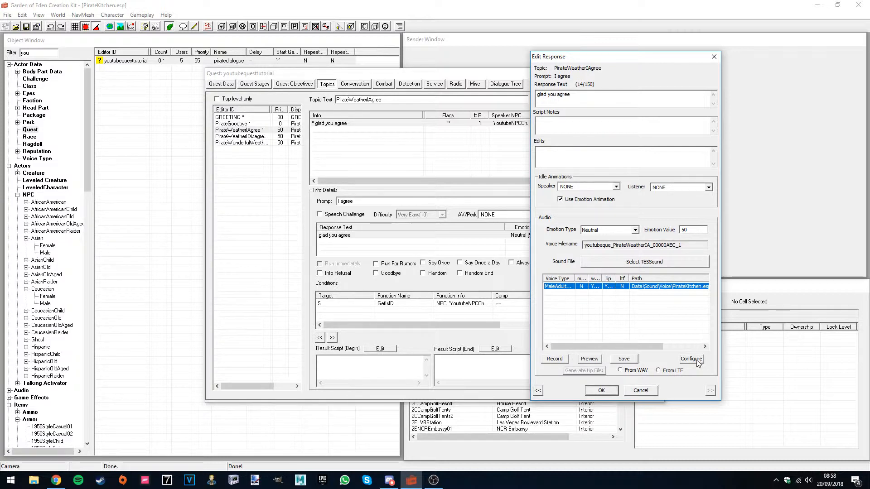
# Reconfirm the Blue Snowball microphone as capture device, then accept the 'glad you agree' response edits
pyautogui.click(690, 359)
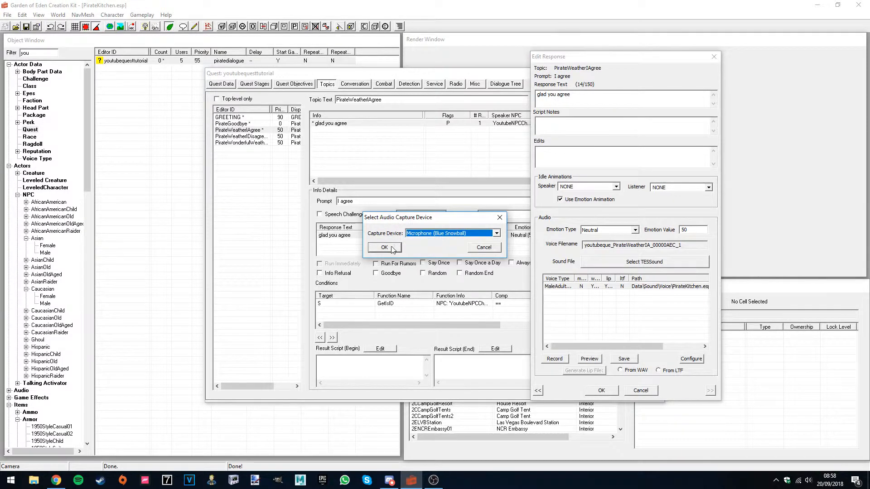
pyautogui.click(384, 247)
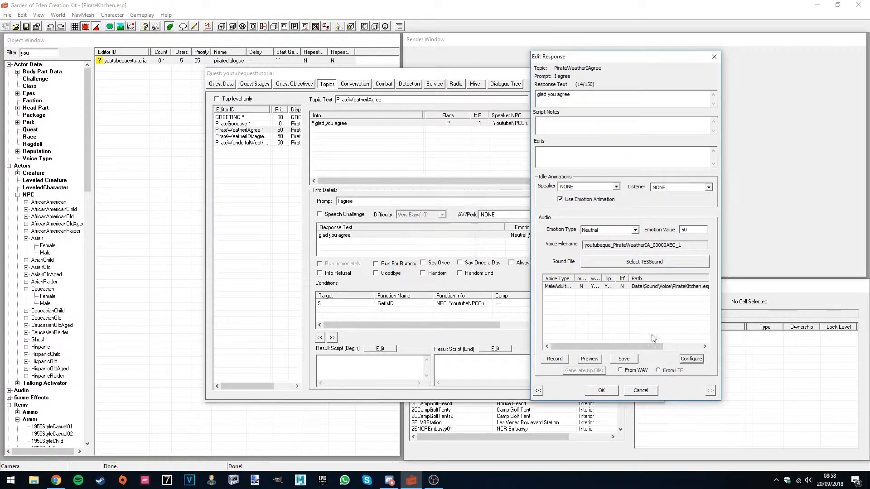
pyautogui.click(554, 359)
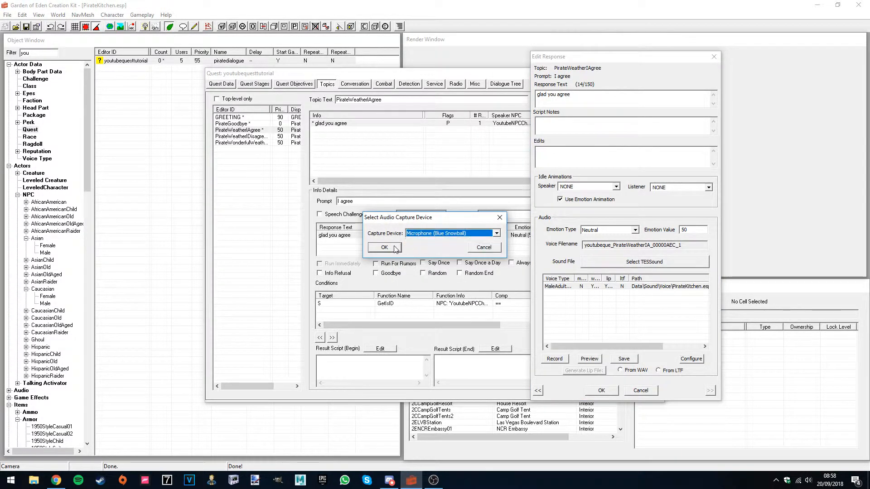
pyautogui.click(384, 247)
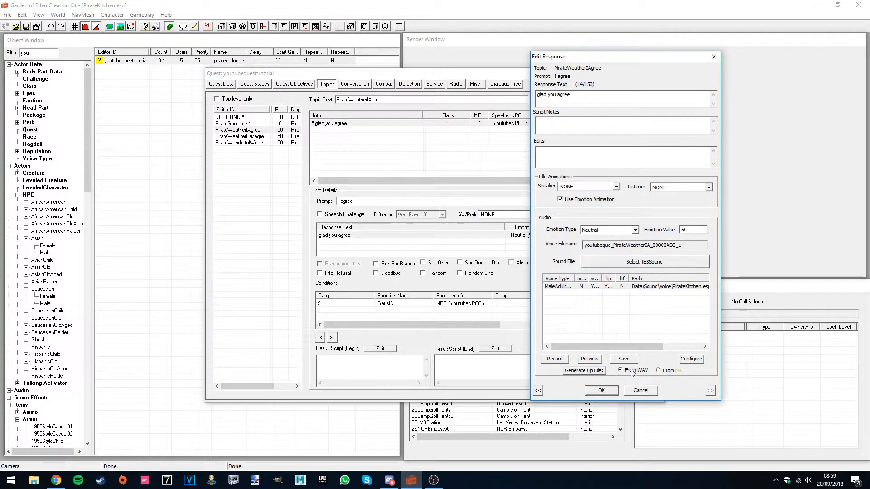
pyautogui.click(601, 390)
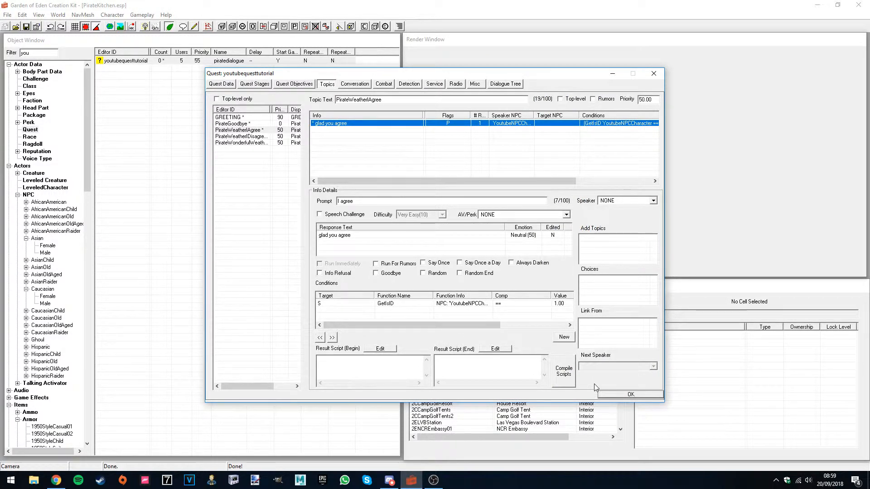
pyautogui.moveTo(598, 390)
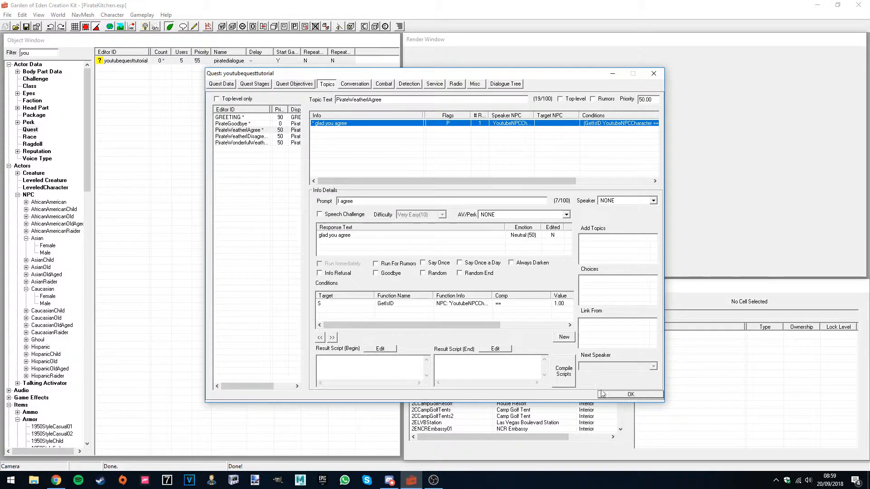
# Accept the youtubequesttutorial quest changes so PirateKitchen.esp saves
pyautogui.click(630, 395)
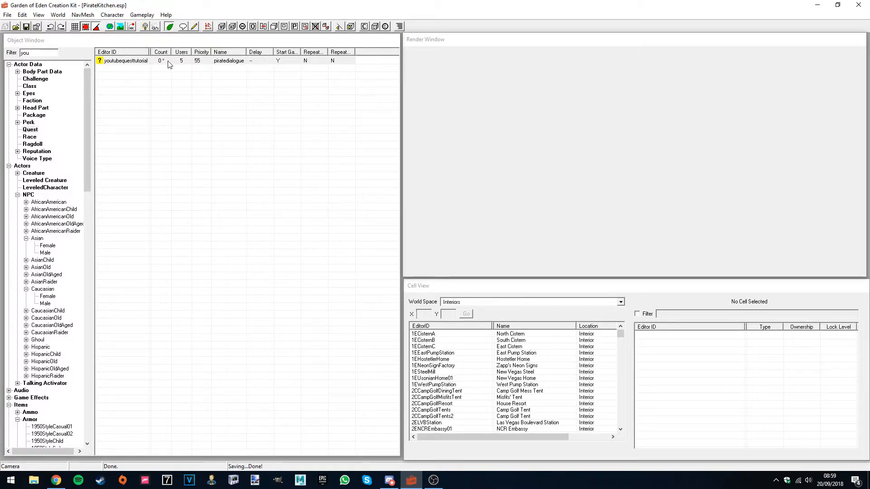
pyautogui.moveTo(161, 72)
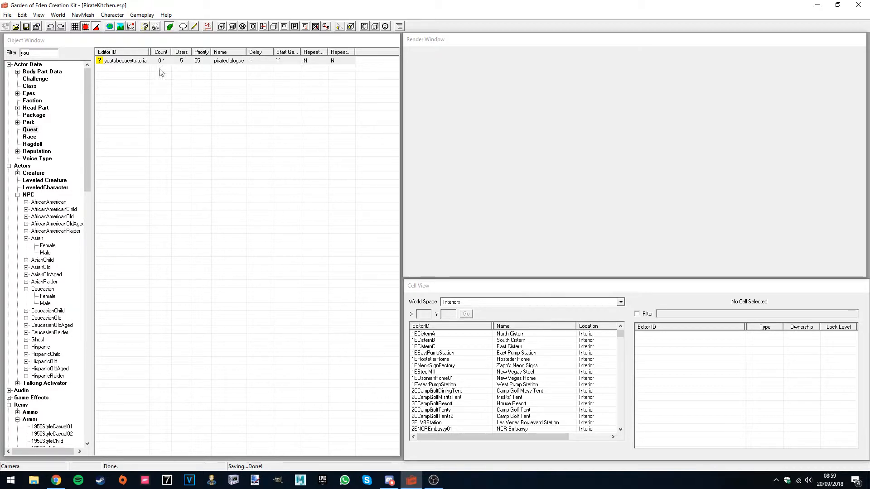
pyautogui.moveTo(448, 484)
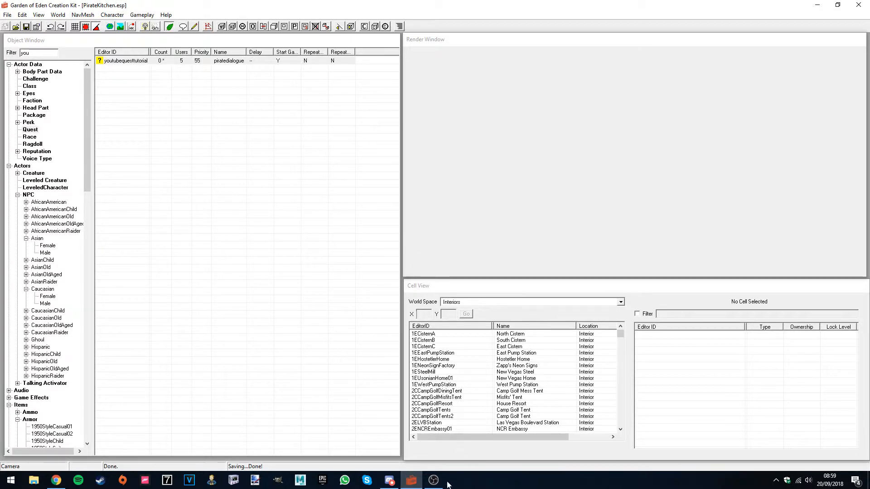